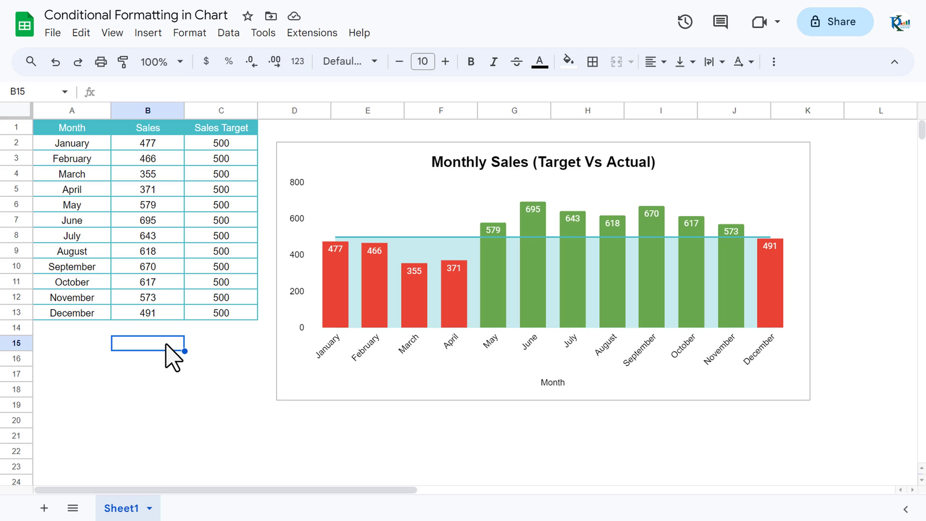
mouse_move(71, 157)
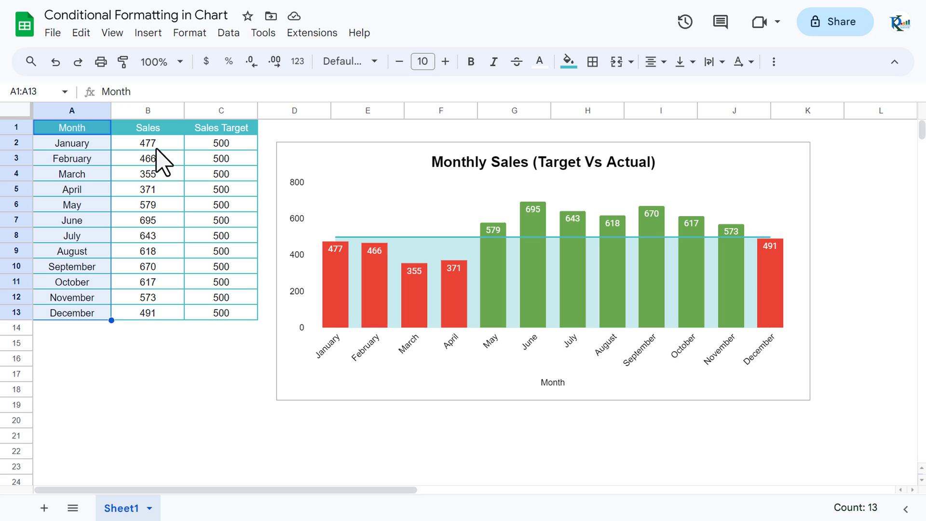
Select the Sales and Sales Target columns and the chart to review the data
click(148, 111)
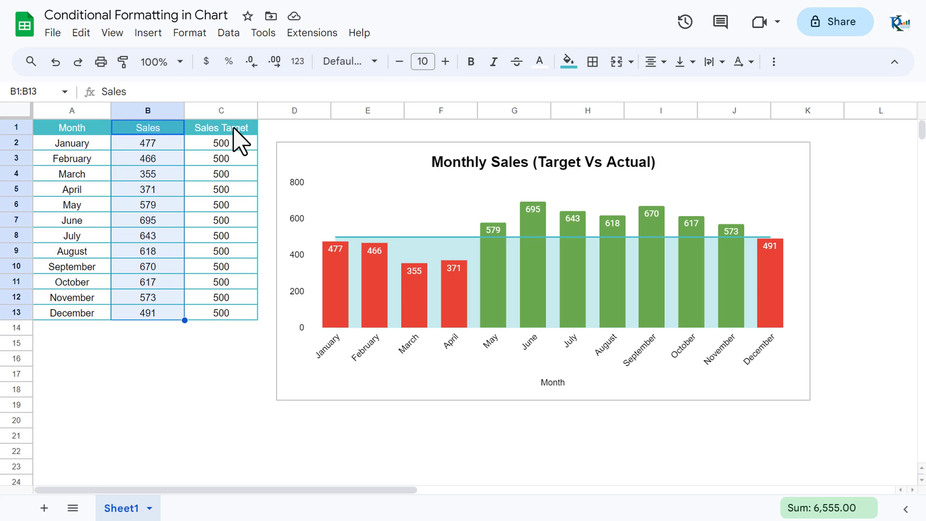
click(221, 127)
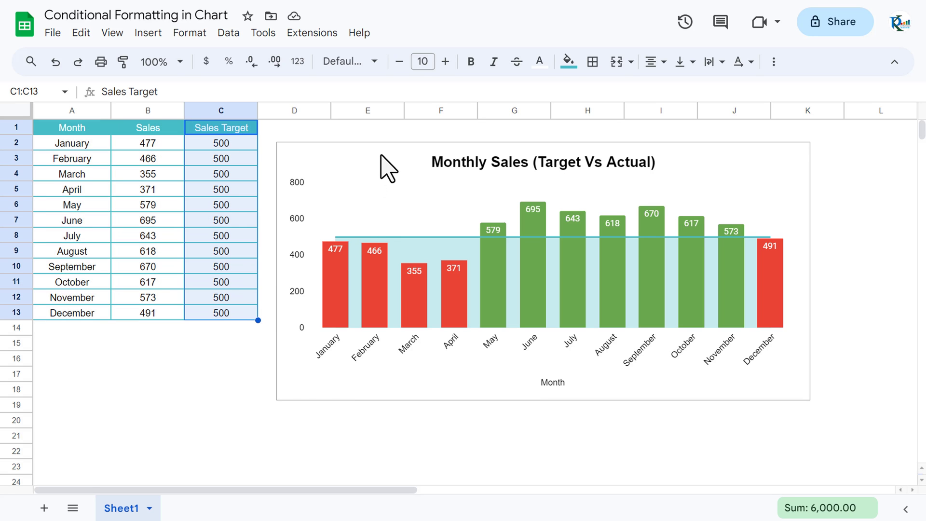
click(671, 307)
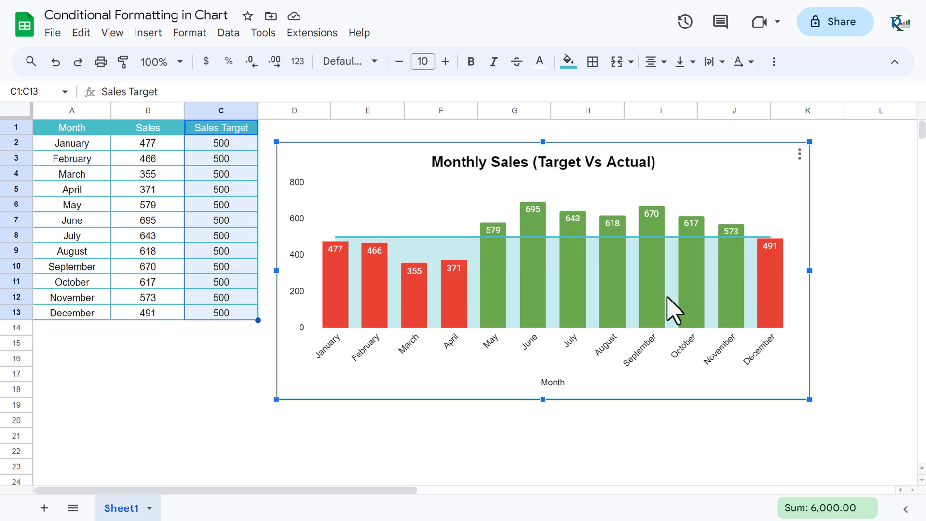
mouse_move(448, 226)
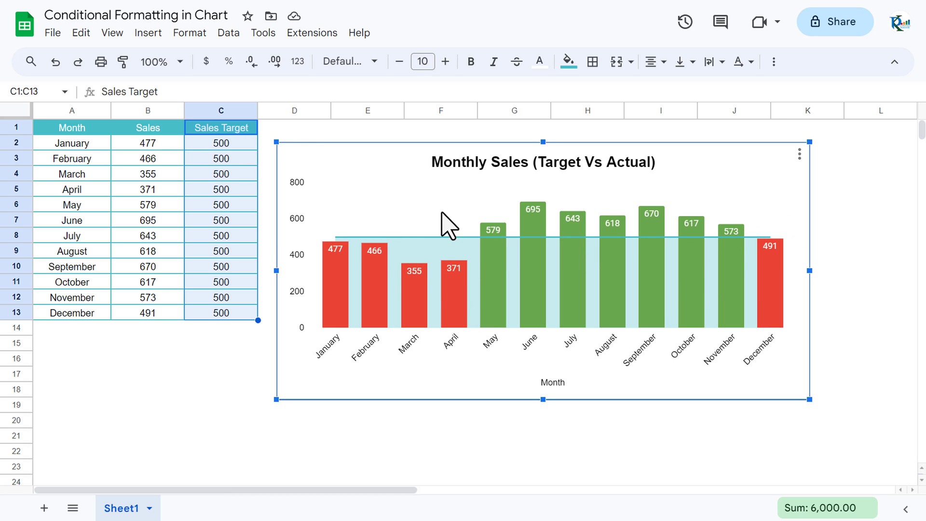
mouse_move(223, 207)
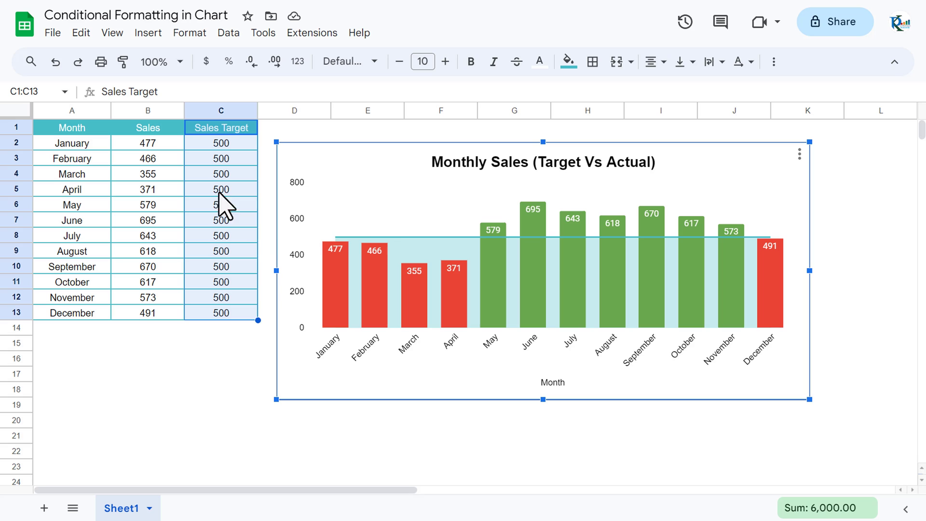
mouse_move(401, 364)
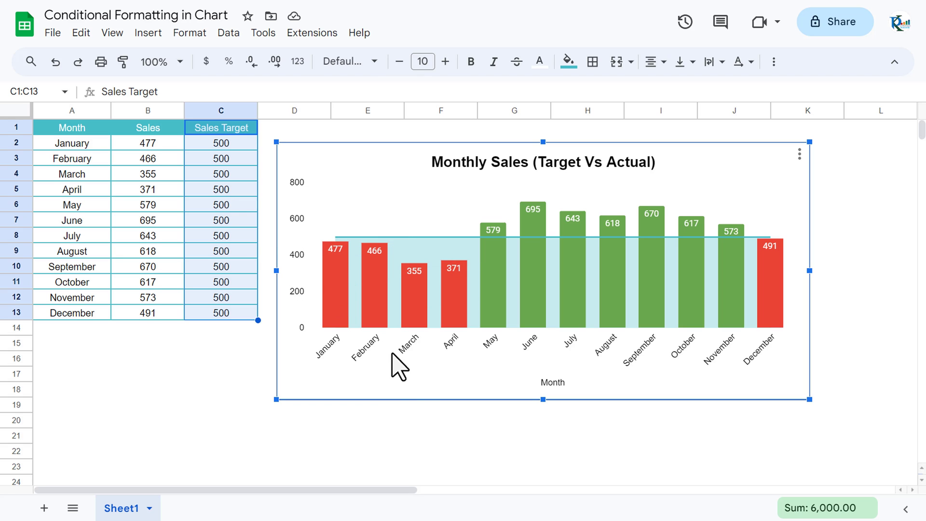
mouse_move(423, 407)
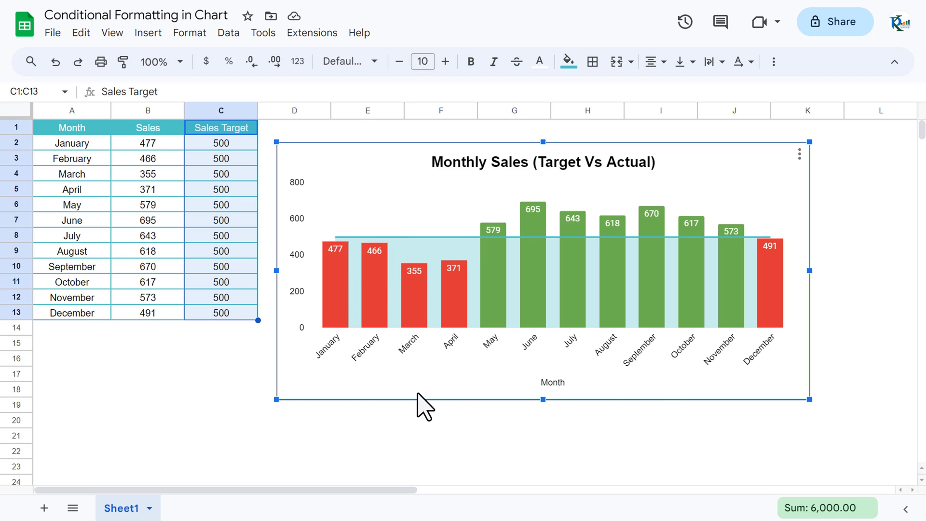
mouse_move(722, 211)
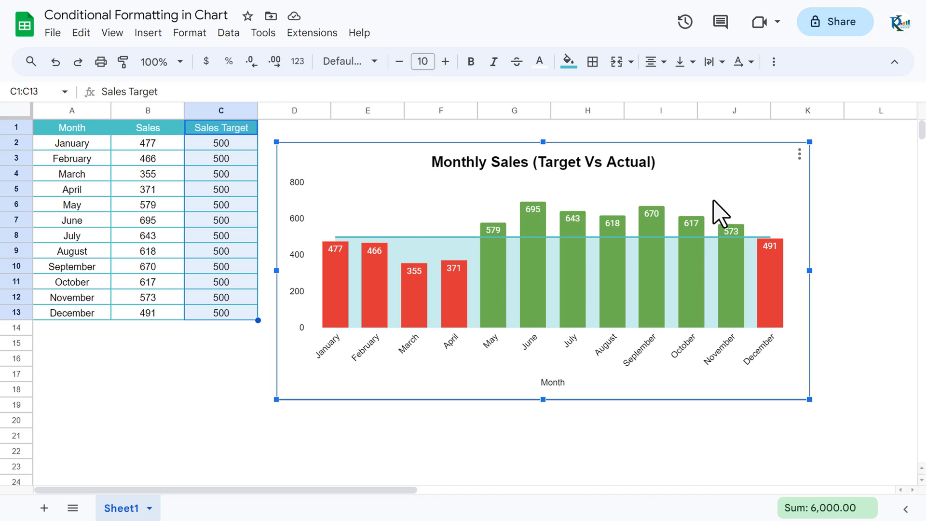
mouse_move(520, 210)
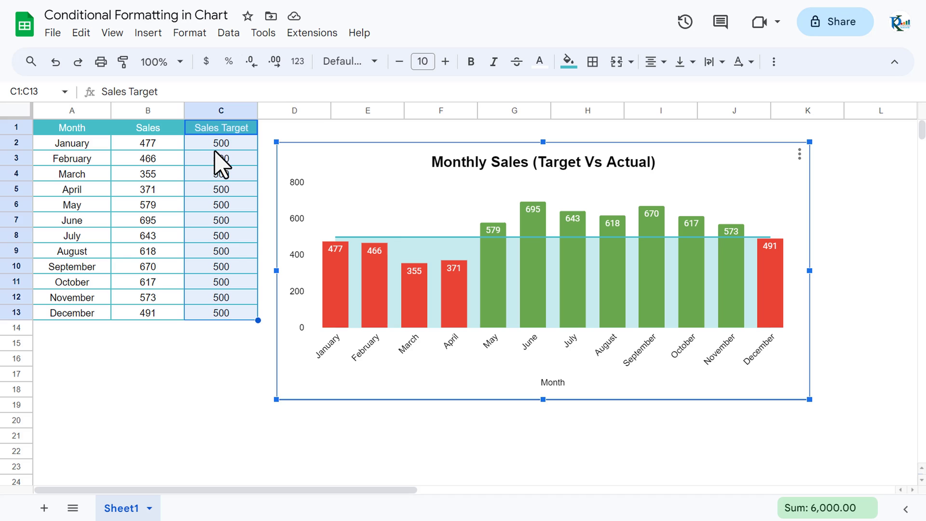
Change January's target to 450 and June's to 700 so the chart recolors them
click(221, 143)
text(45)
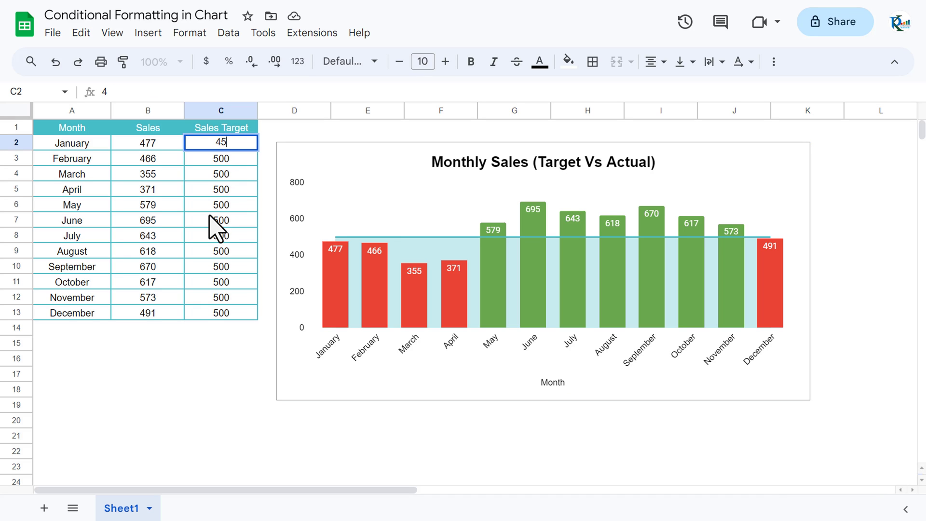
key(Return)
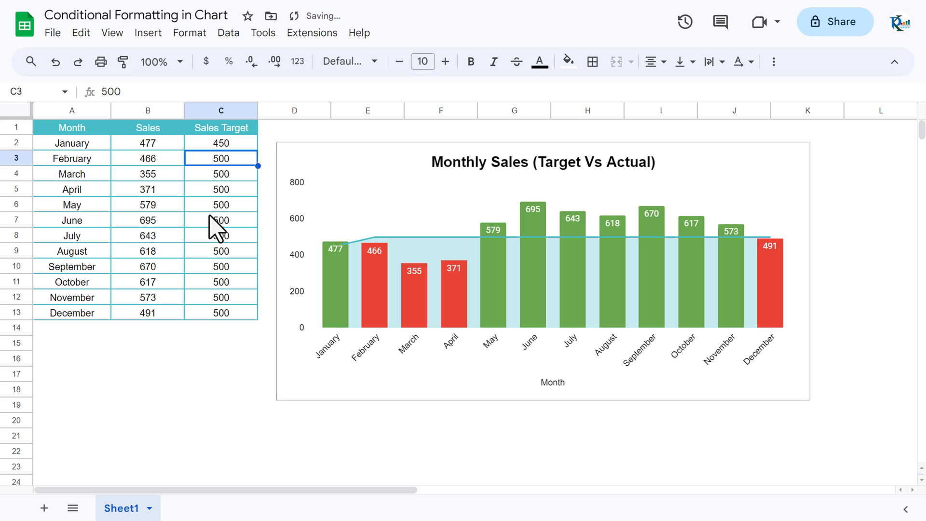
mouse_move(346, 269)
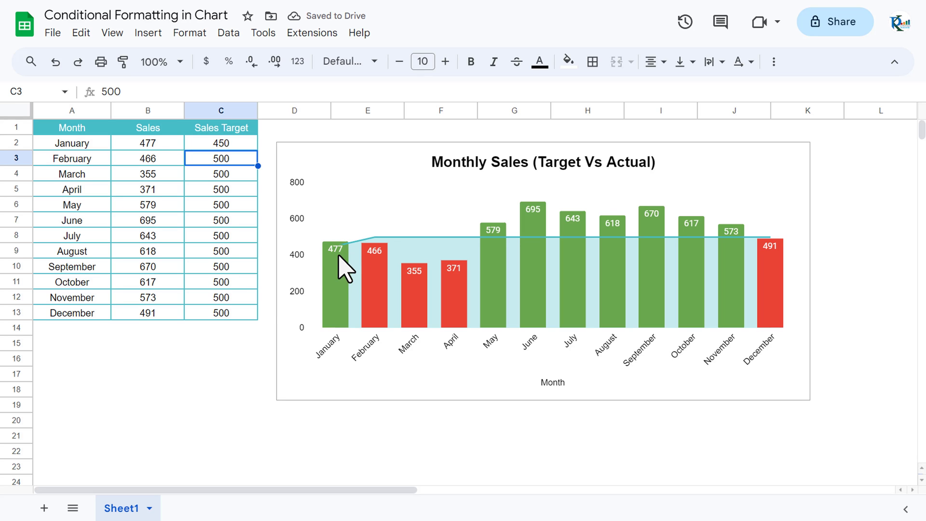
mouse_move(240, 233)
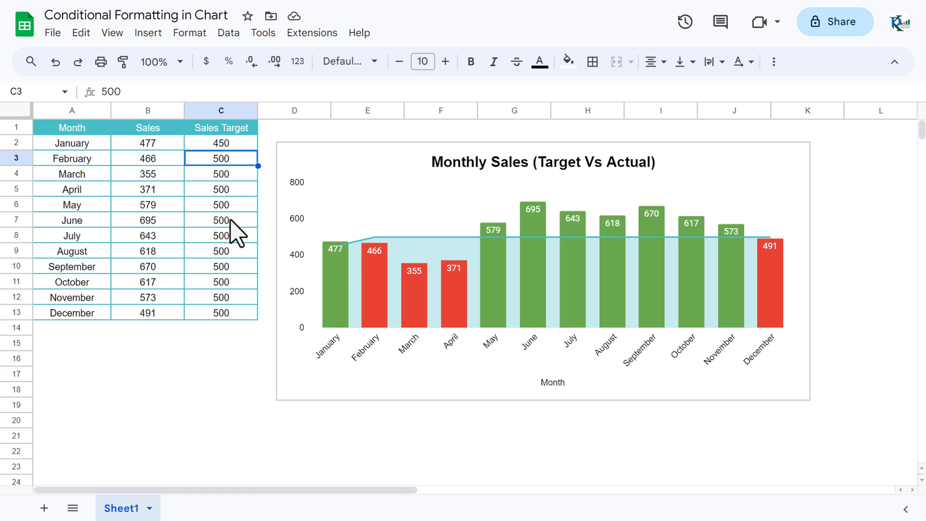
click(221, 220)
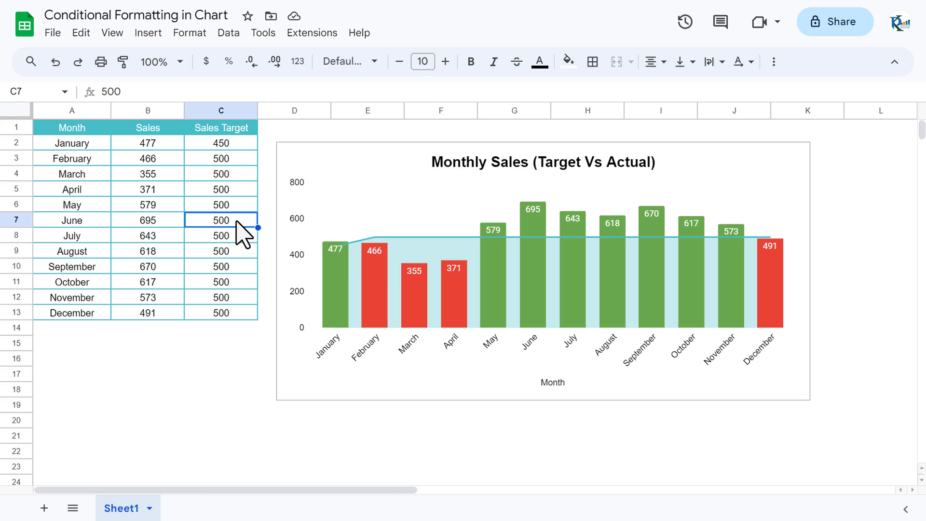
text(700)
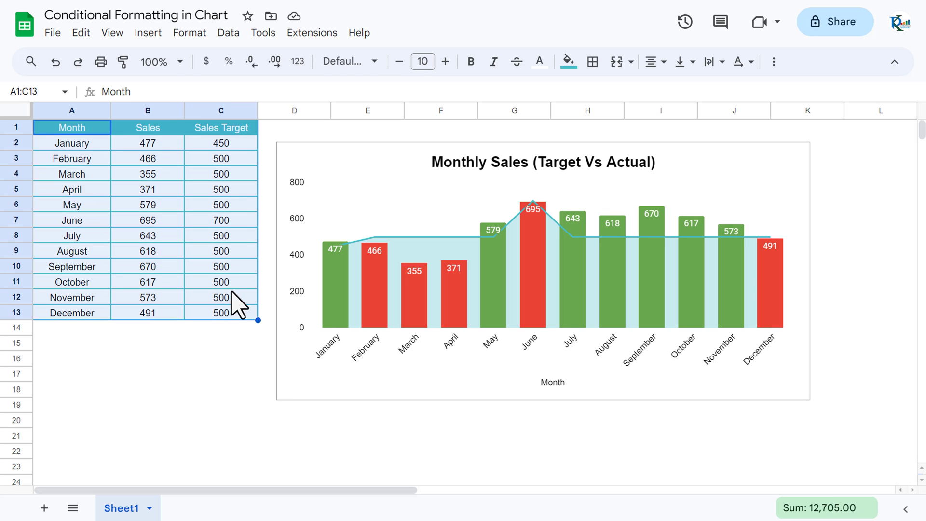
mouse_move(43, 507)
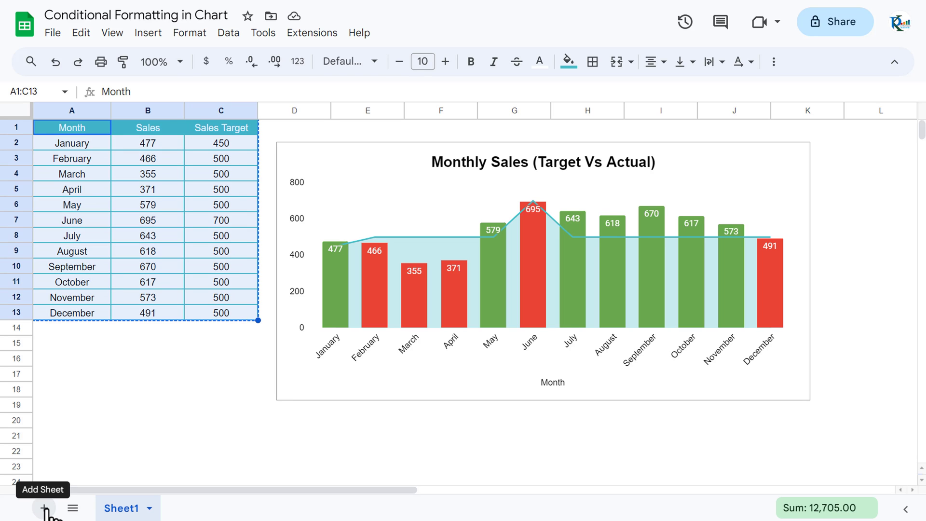
Add Sheet2 with a pasted copy of the sales table and go to the View options for gridlines
click(43, 508)
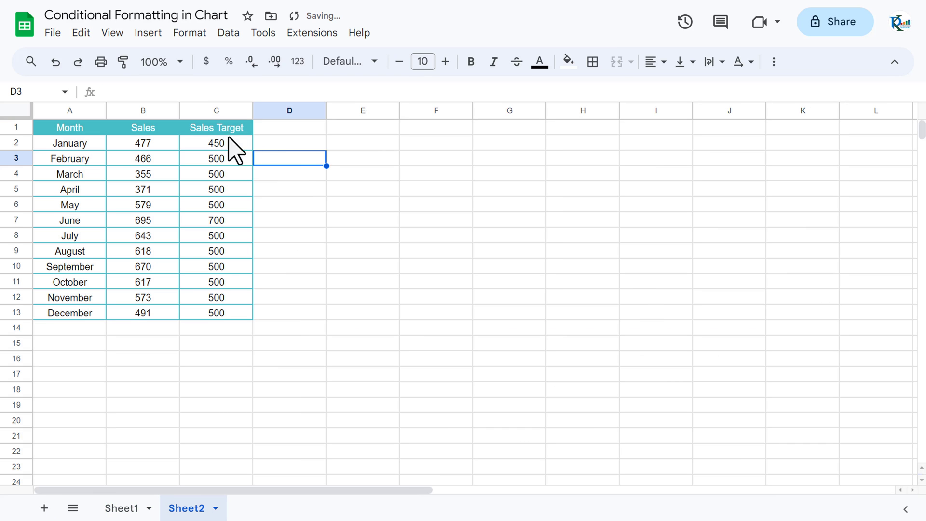
click(436, 266)
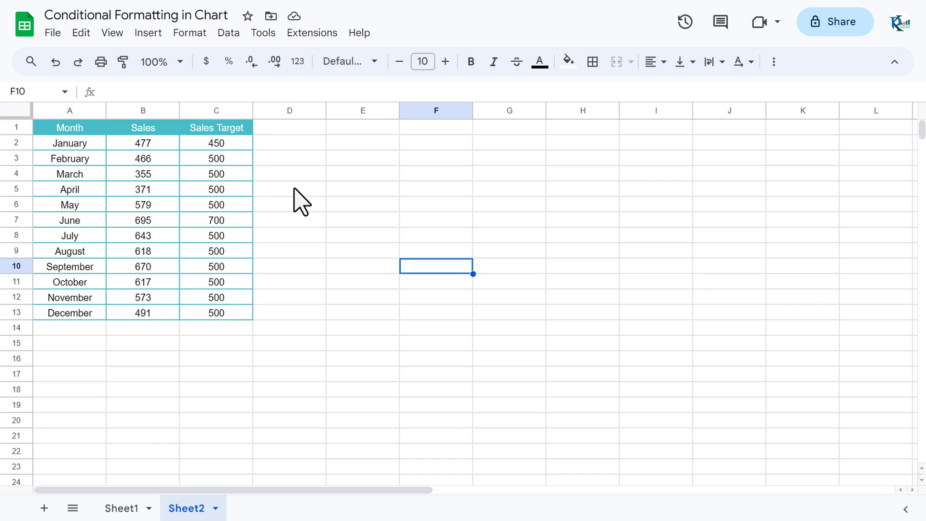
click(112, 33)
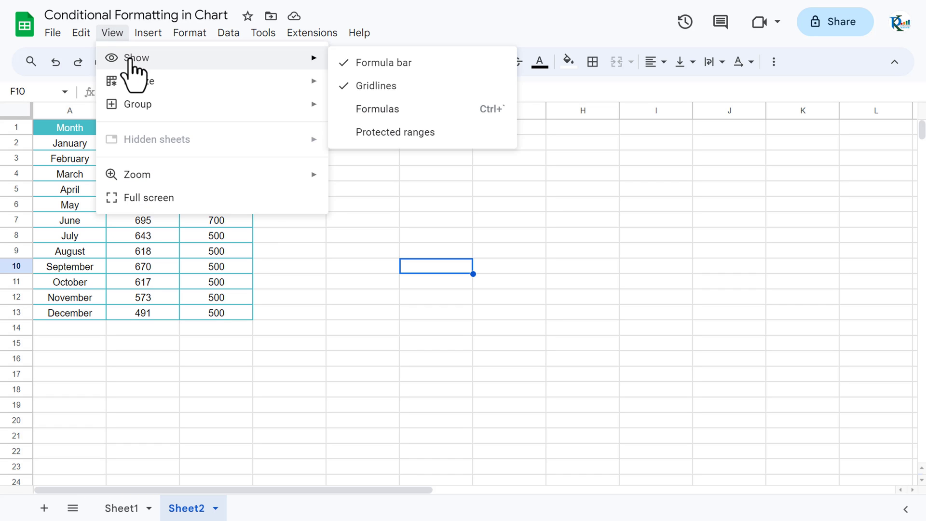
mouse_move(377, 86)
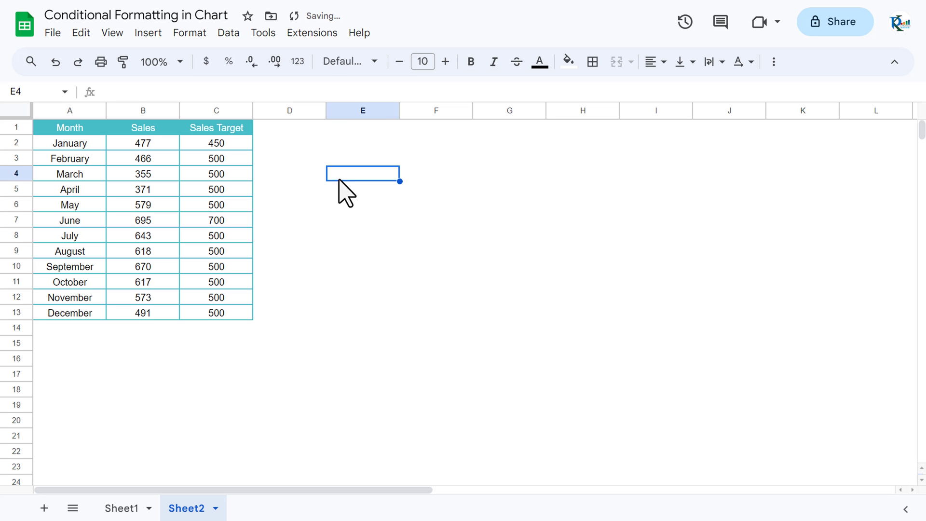
Add Red and Green helper headers in D1 and E1
click(288, 127)
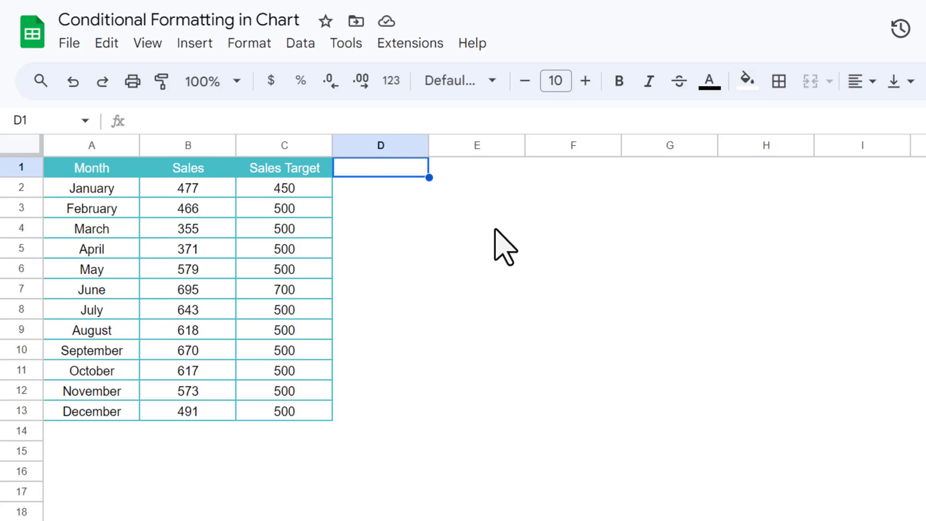
text(Red)
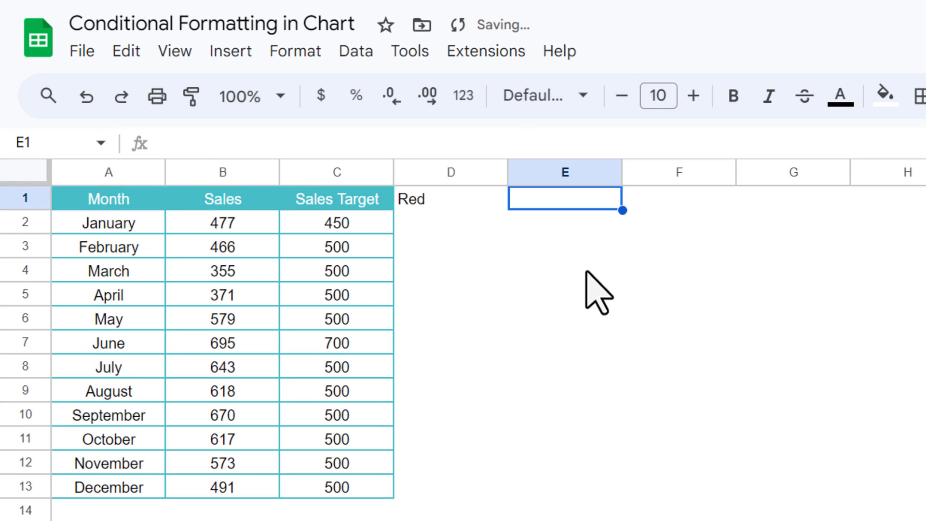
text(Green)
click(450, 222)
text(=)
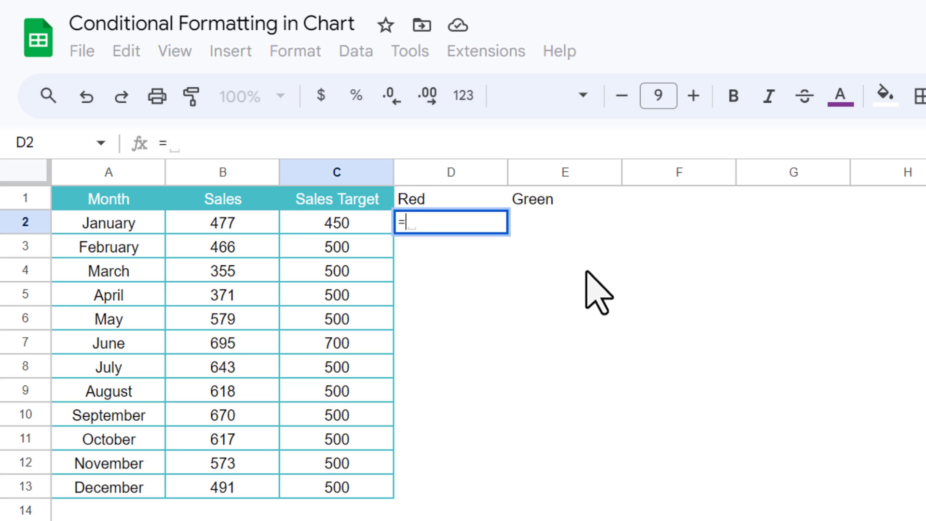
Enter =IF(B2<C2,B2,NA()) in D2 so Red shows sales only when below target
text(IF(B2)
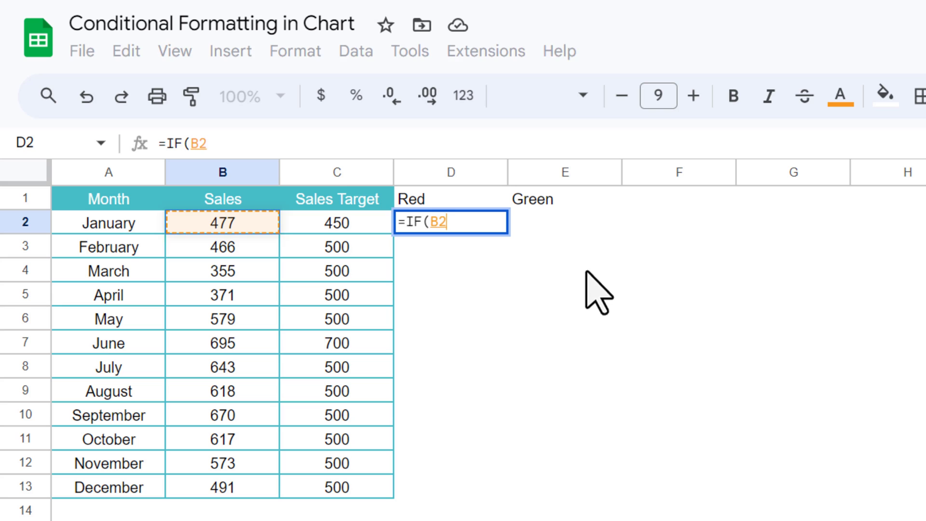
text(<C2)
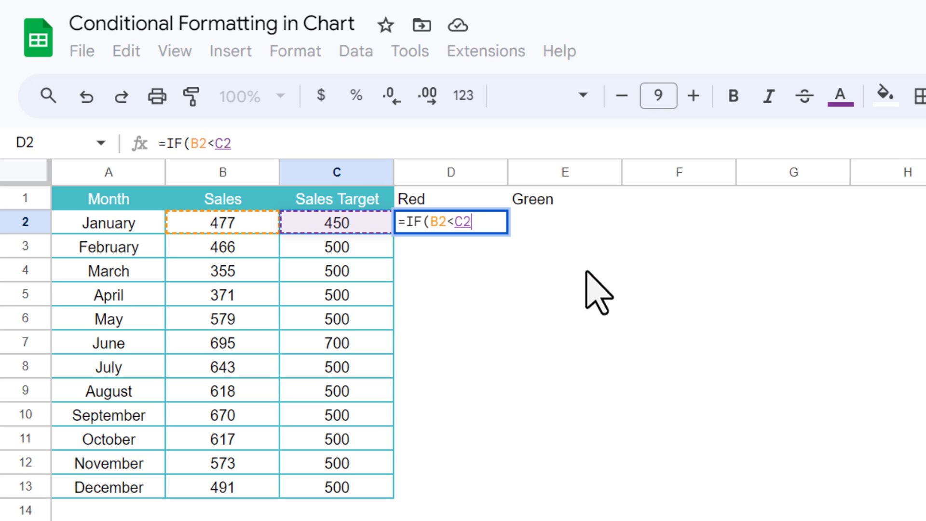
text(,B2)
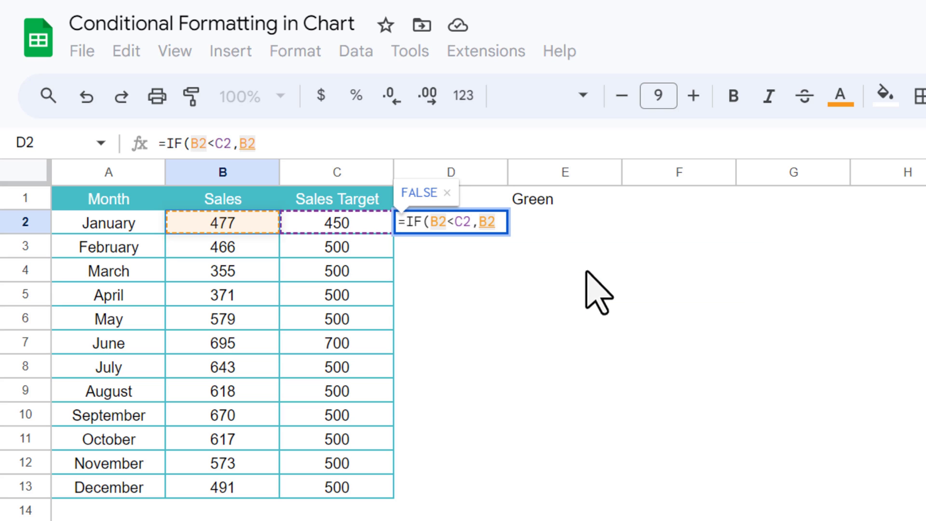
text(,na)
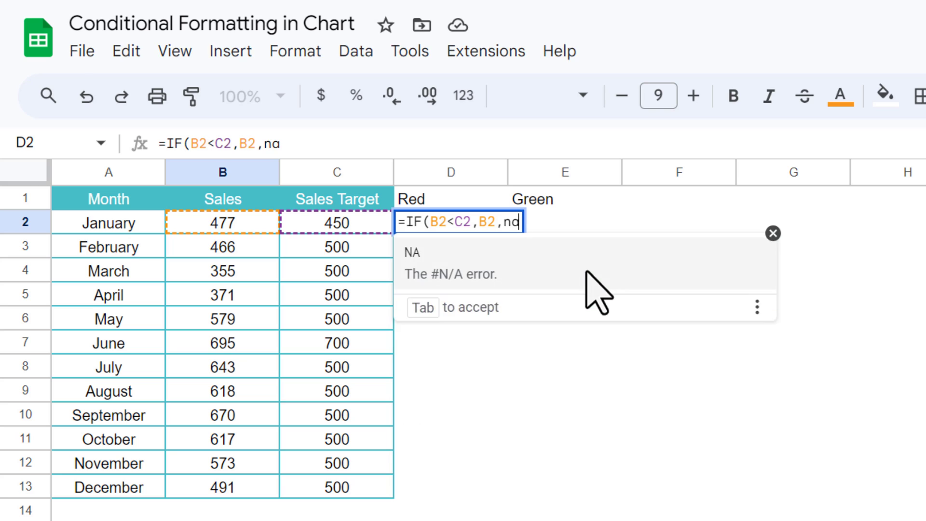
key(Tab)
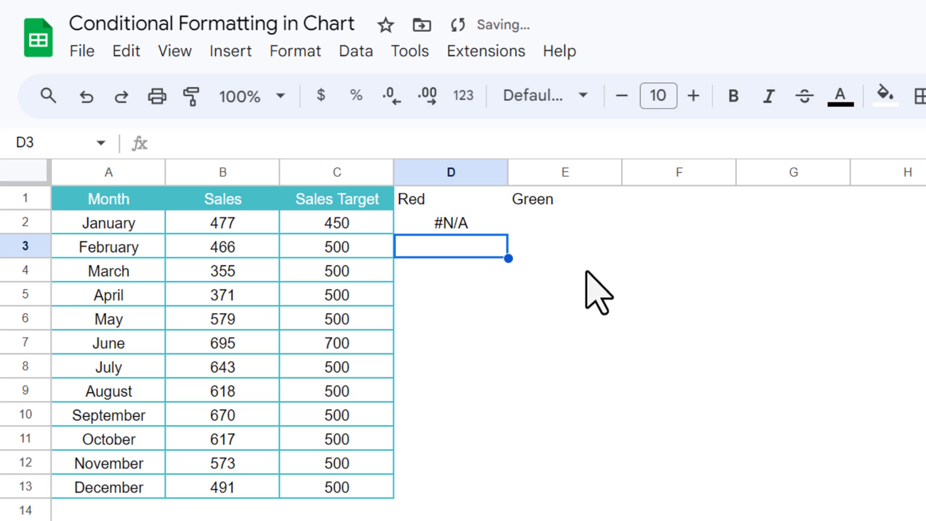
click(449, 223)
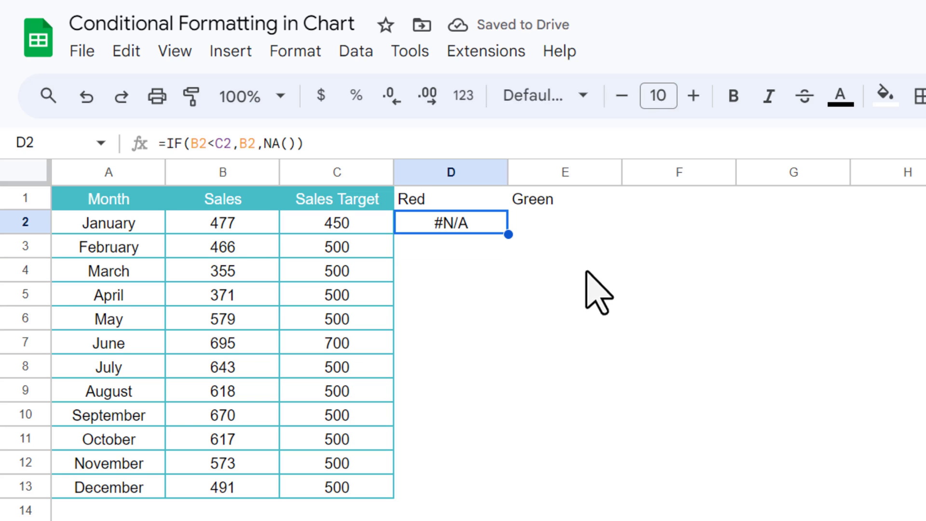
click(336, 223)
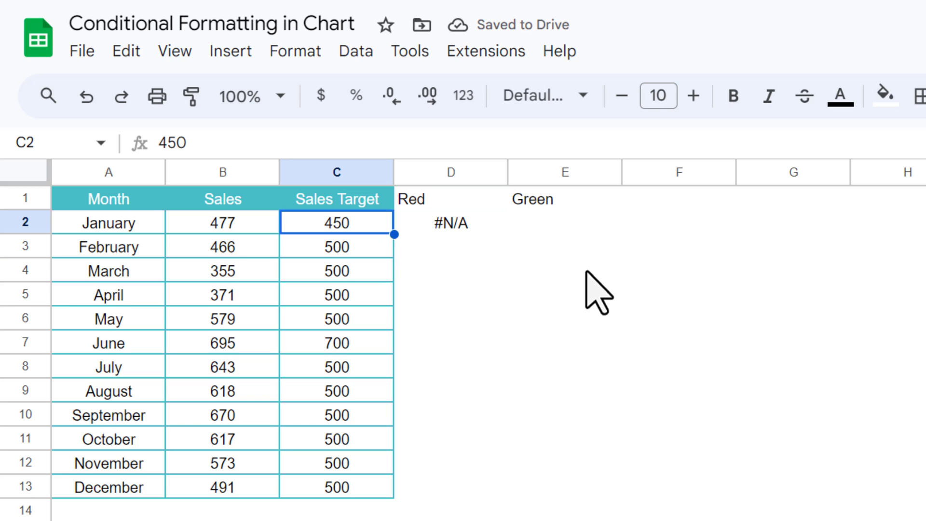
Enter =IF(B2>=C2,B2,NA()) in E2 and fill both helper formulas down for all twelve months
click(563, 223)
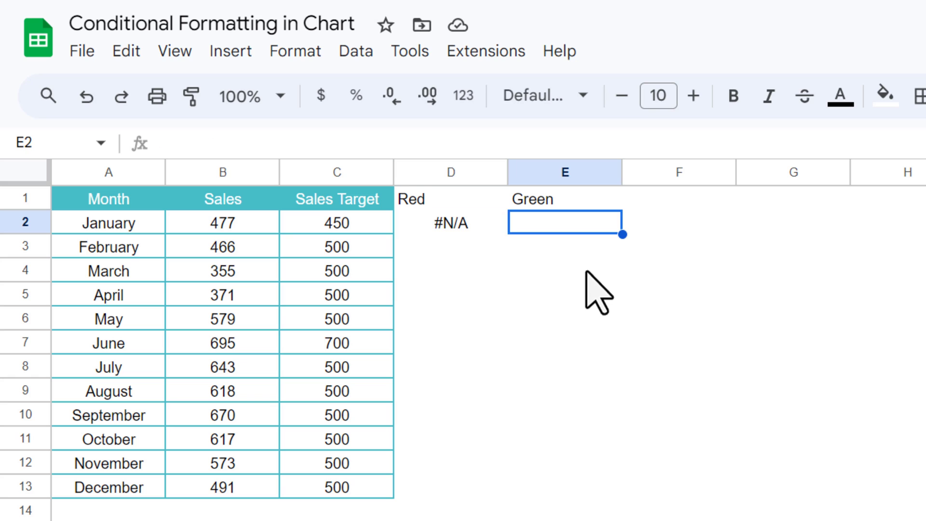
text(=)
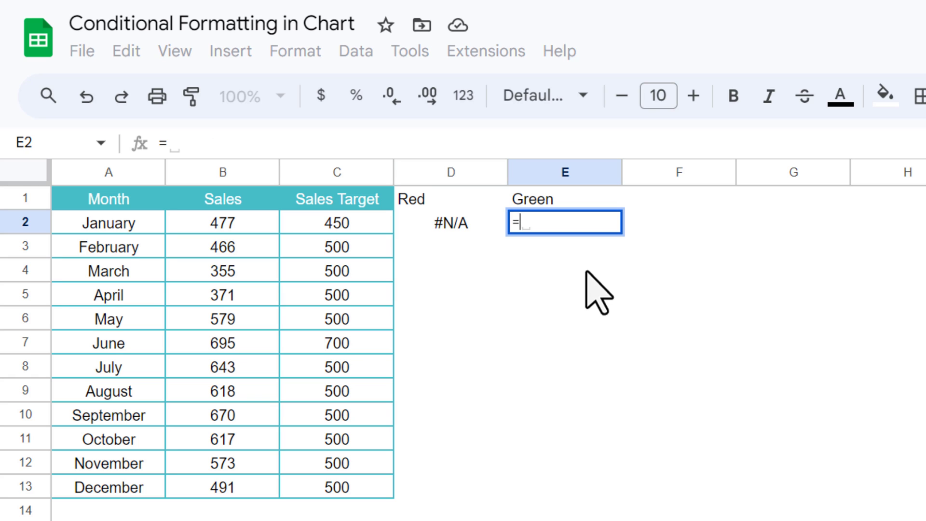
text(IF(C2)
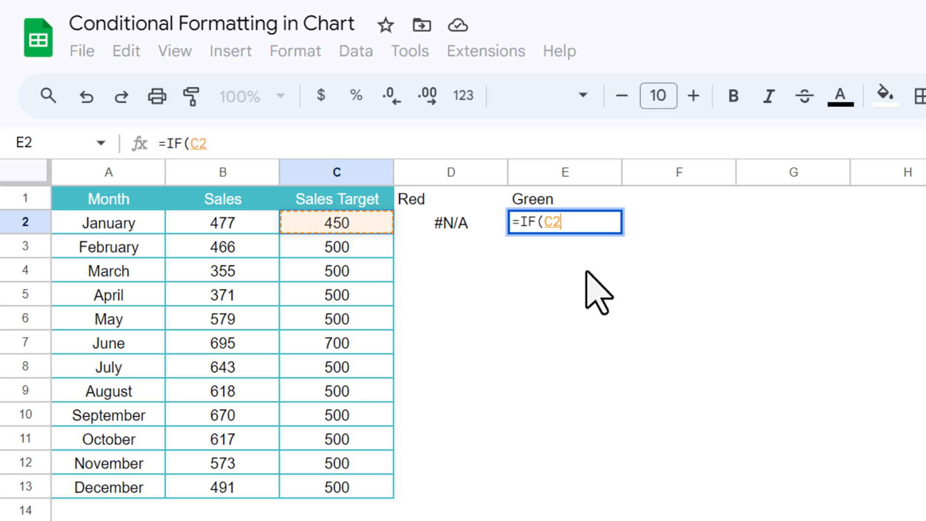
text(B2>)
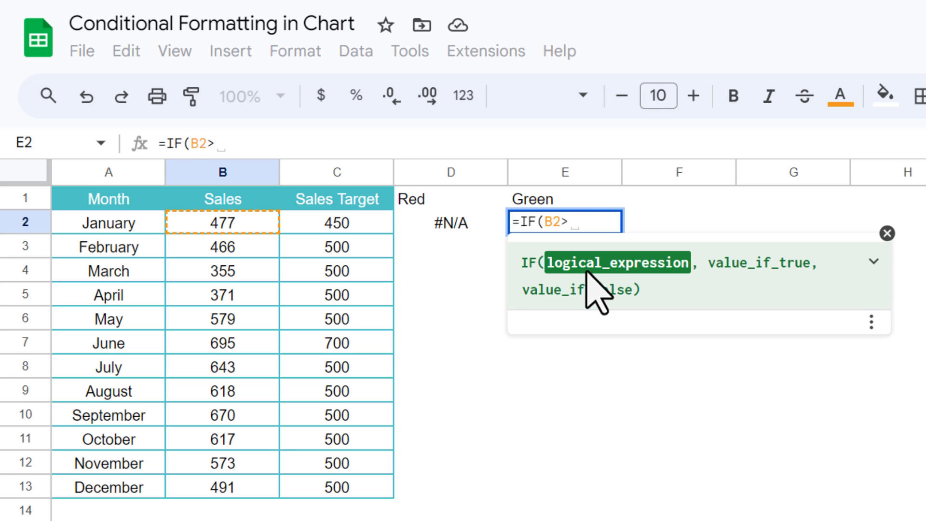
text(=C2)
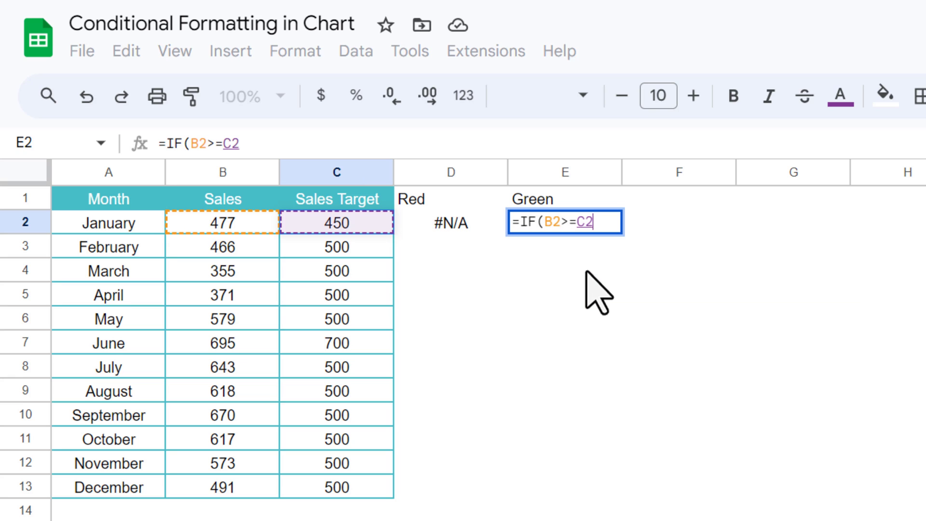
text(,B2,)
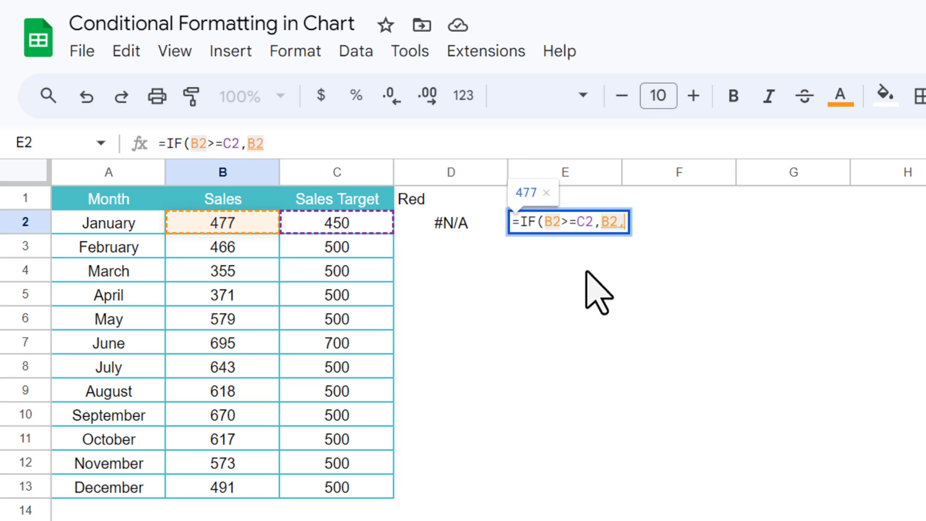
text(NA()
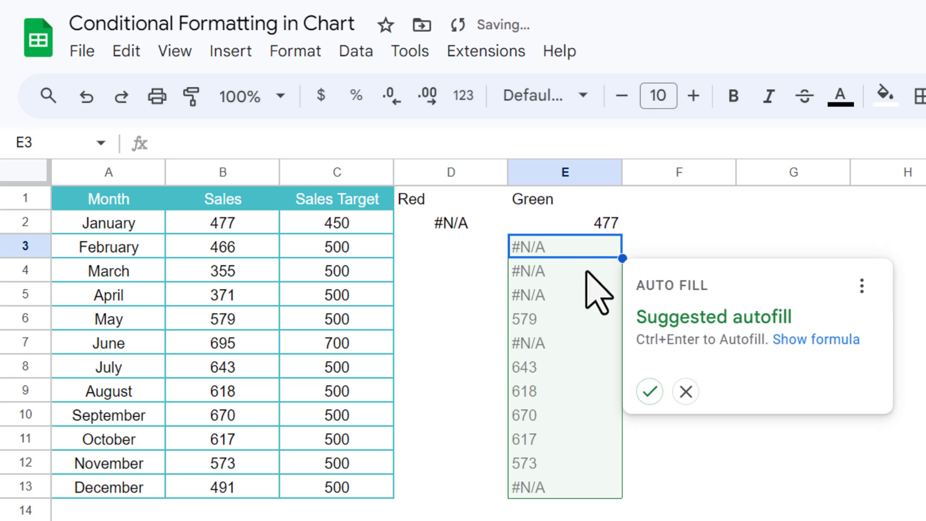
click(685, 391)
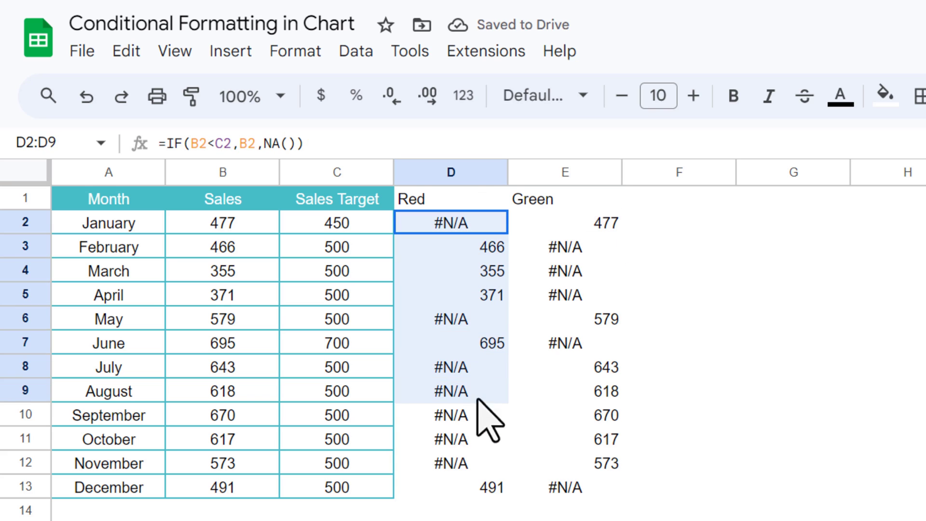
click(649, 62)
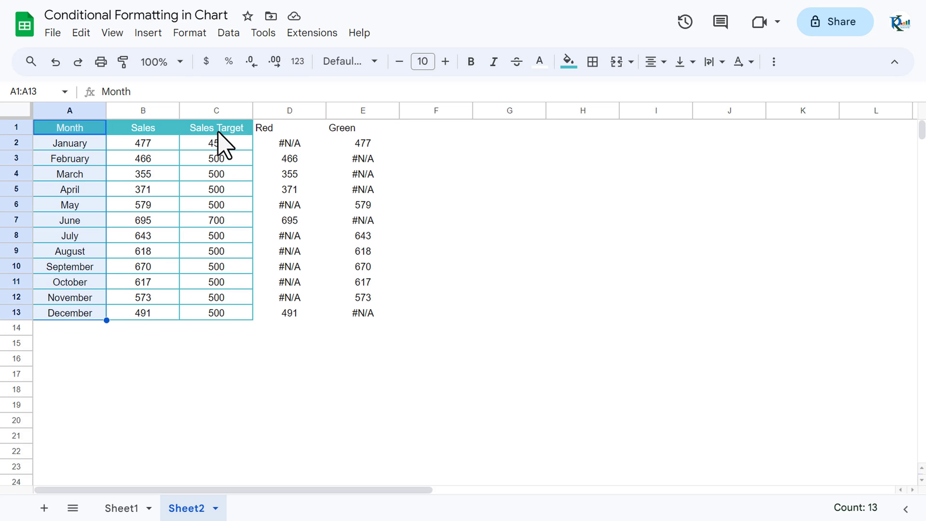
Select the Month, Sales Target, Red and Green columns with headers as chart data
click(215, 110)
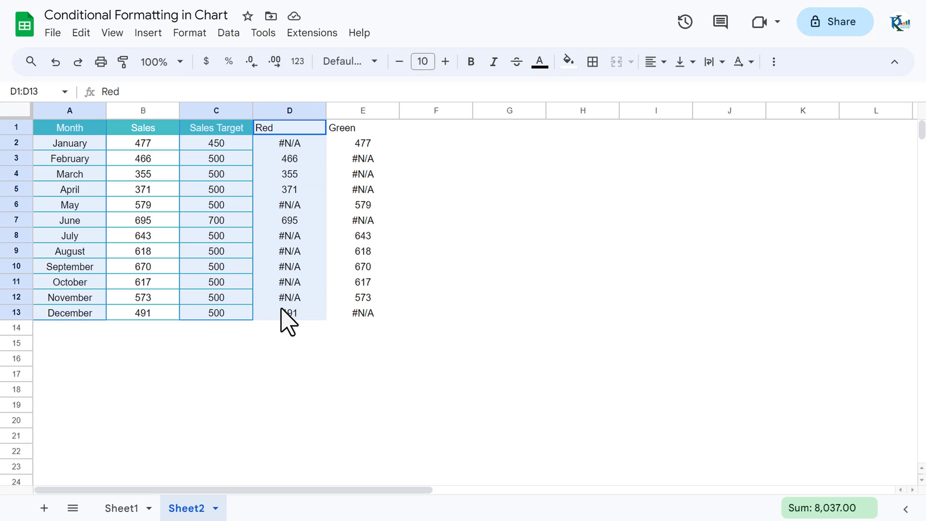
click(363, 127)
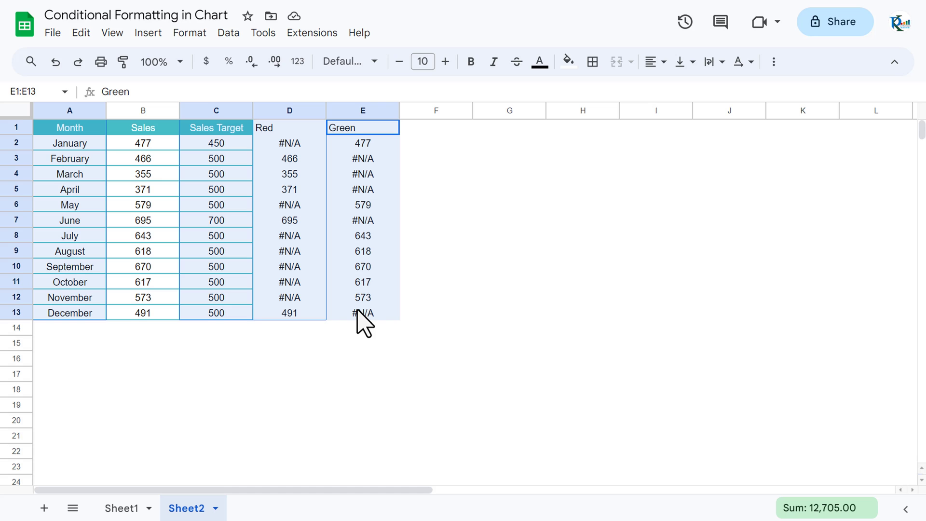
mouse_move(148, 33)
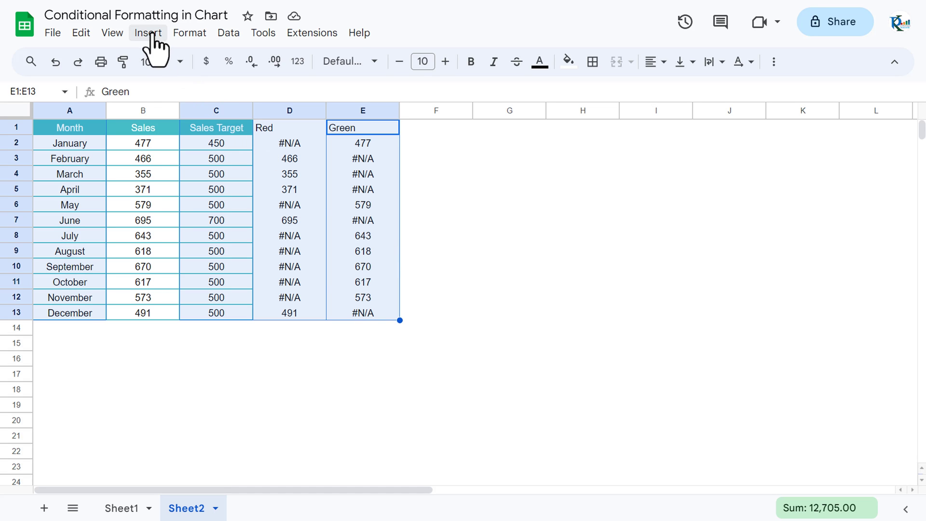
Insert a chart from the selection and set its type to Combo chart
click(148, 32)
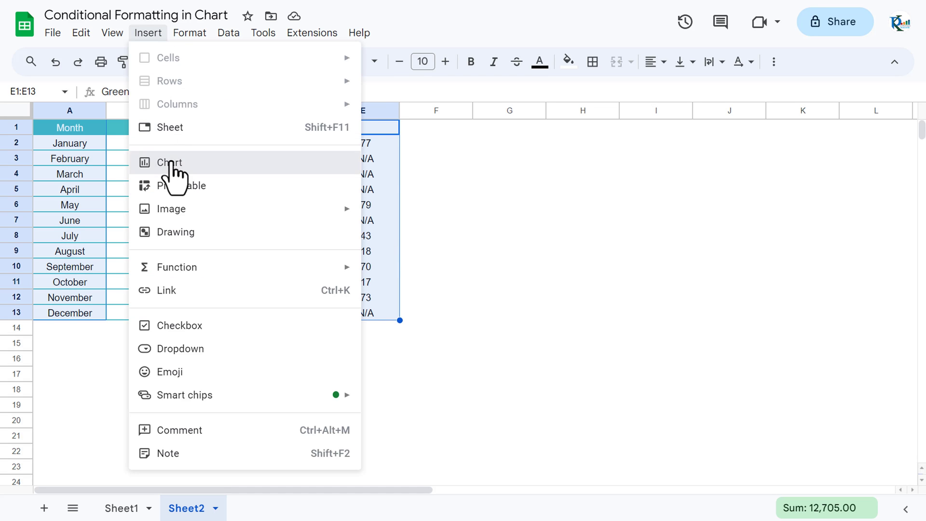
click(170, 163)
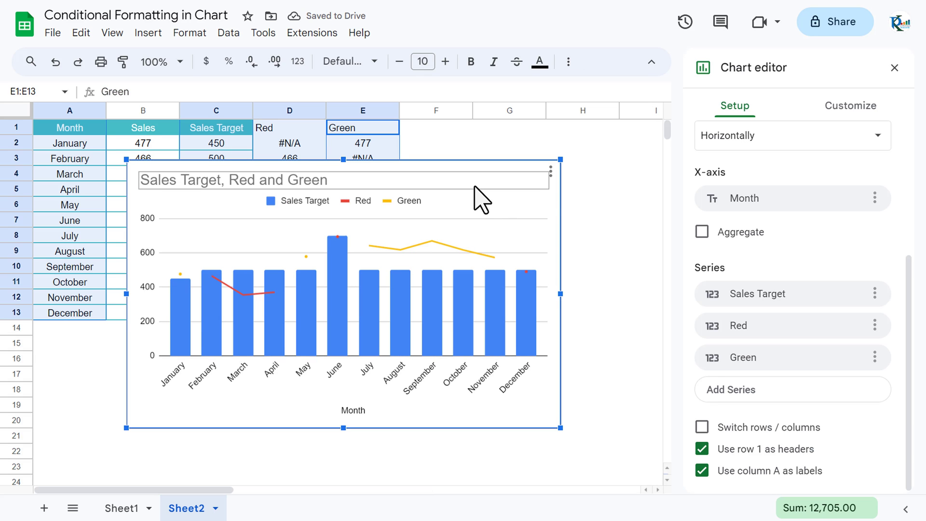
scroll(up, 3)
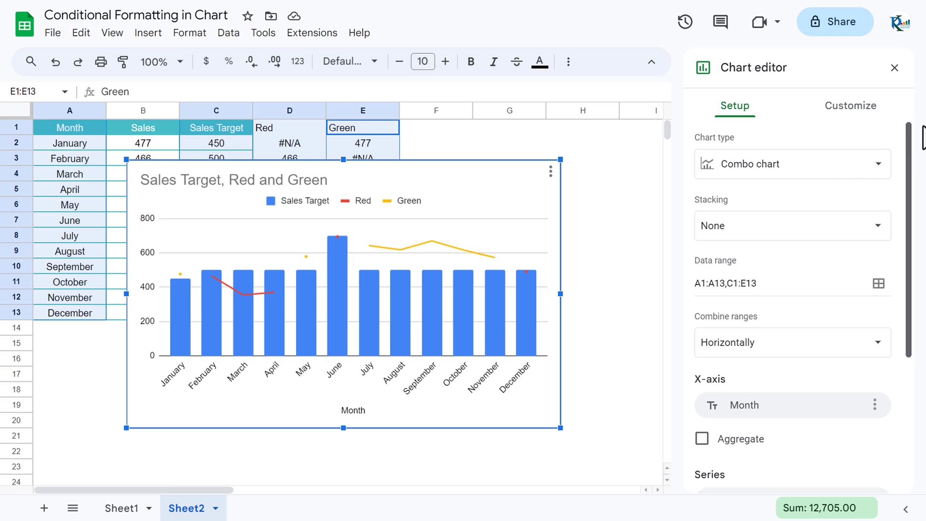
click(792, 164)
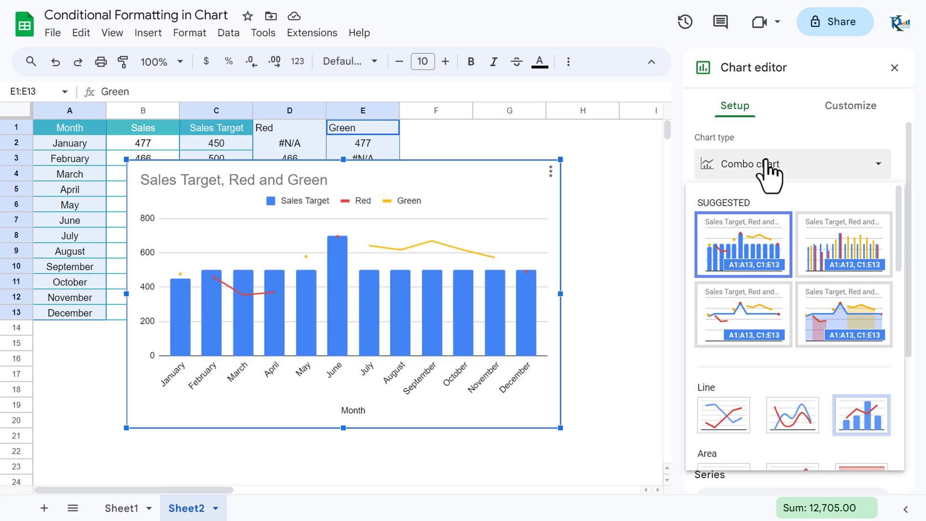
mouse_move(792, 180)
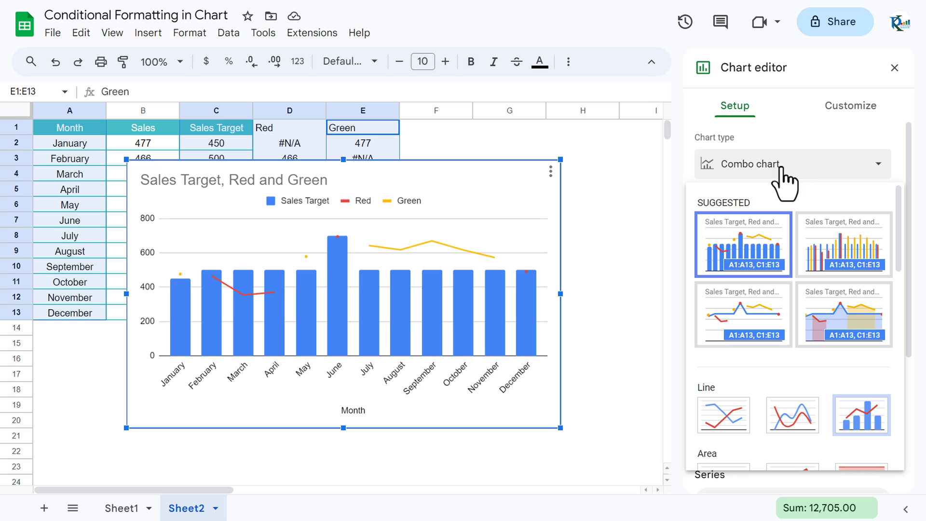
scroll(down, 3)
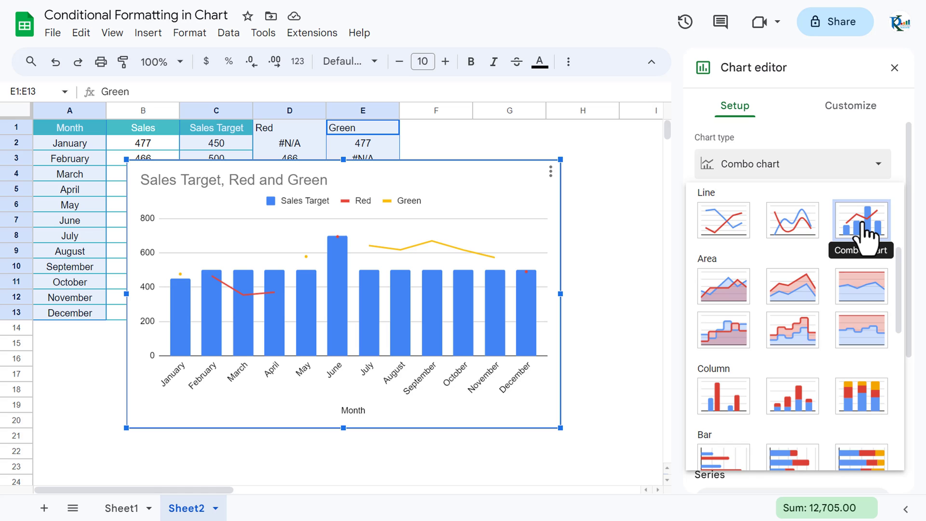
click(861, 220)
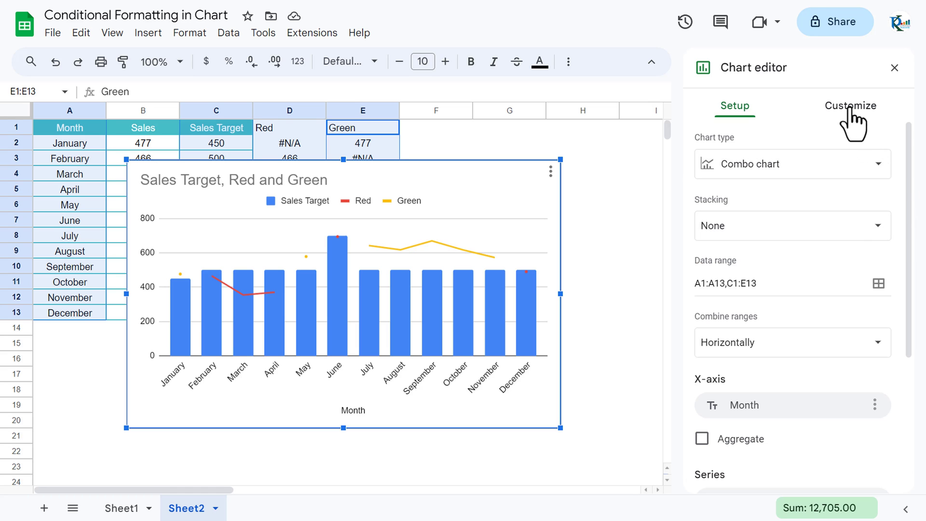
Set the chart title to 'Monthly Sales (Target Vs Actual)' under Customize
click(850, 106)
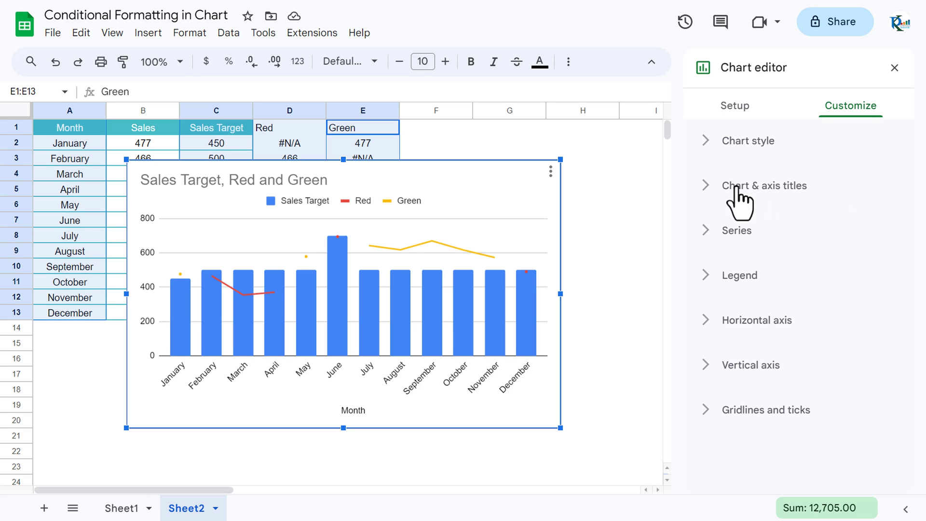
click(766, 185)
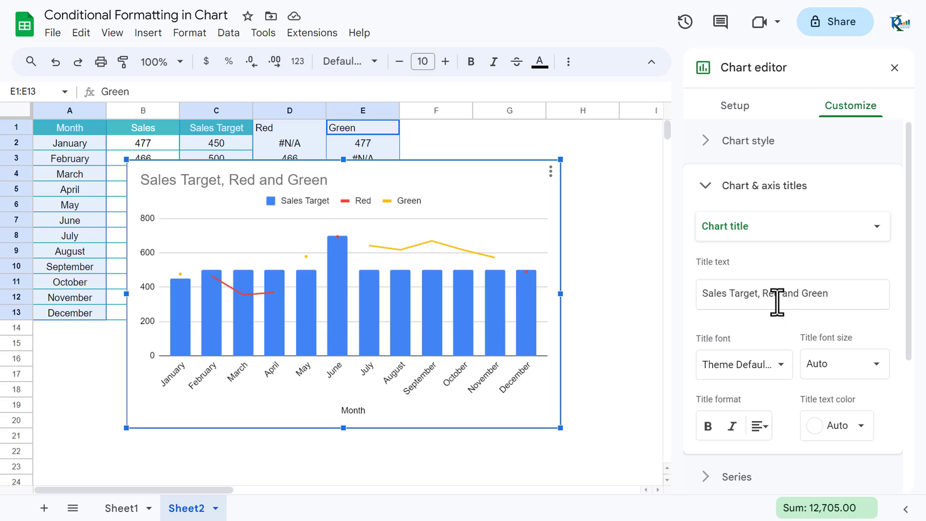
triple_click(764, 295)
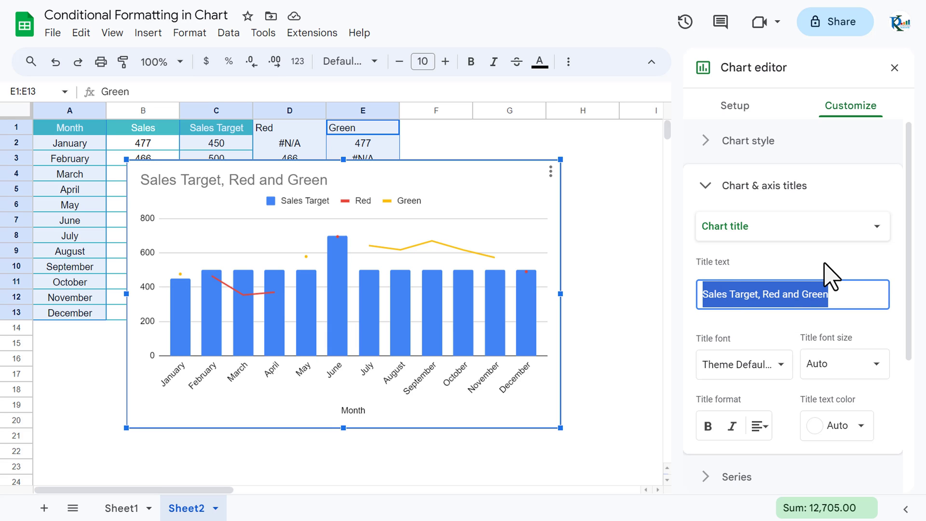
text(Mo)
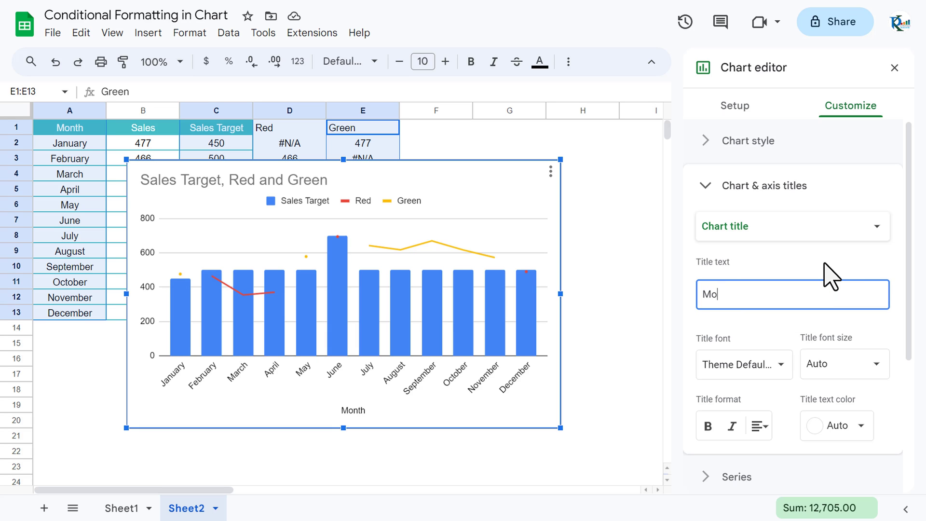
text(nthly Sales)
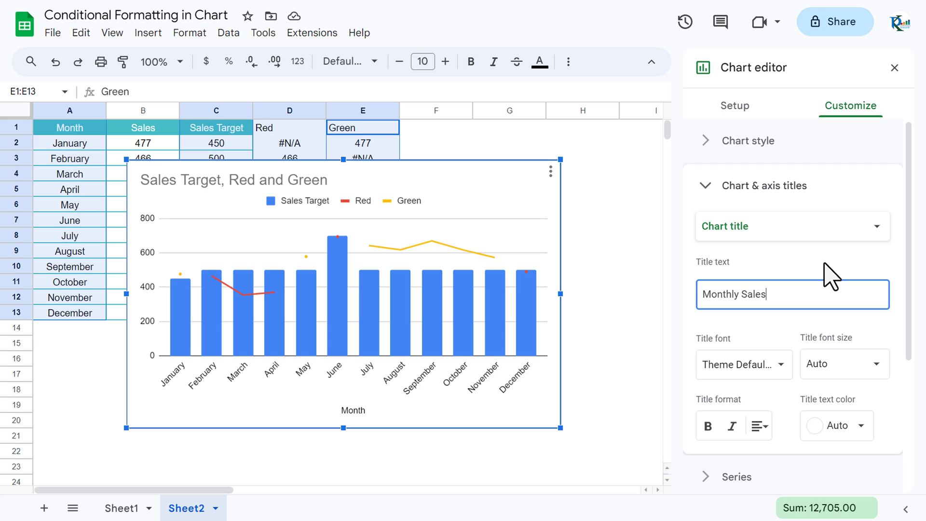
text(()
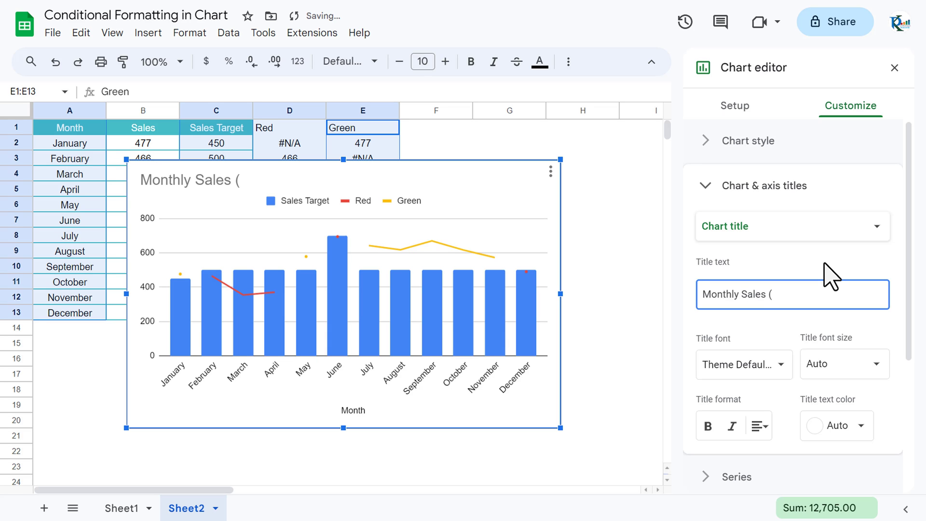
text(Target Vs Ac)
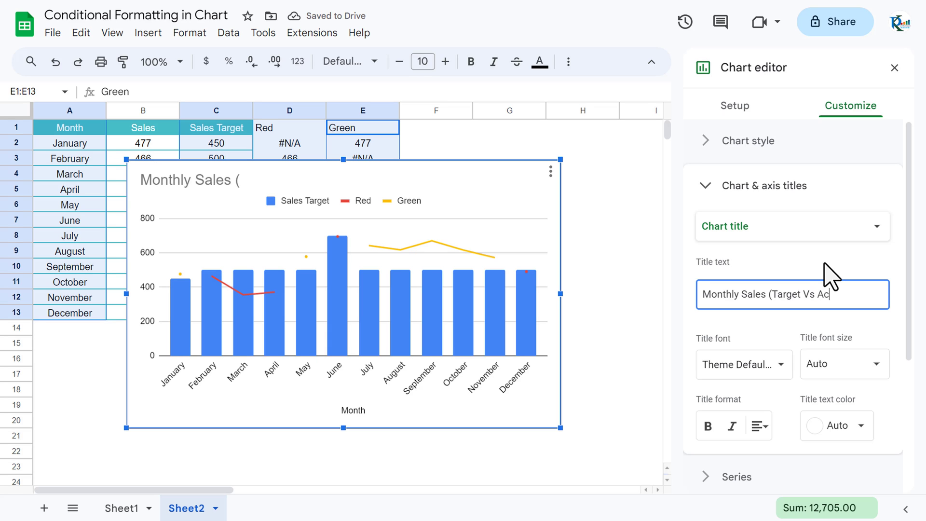
text(tual)
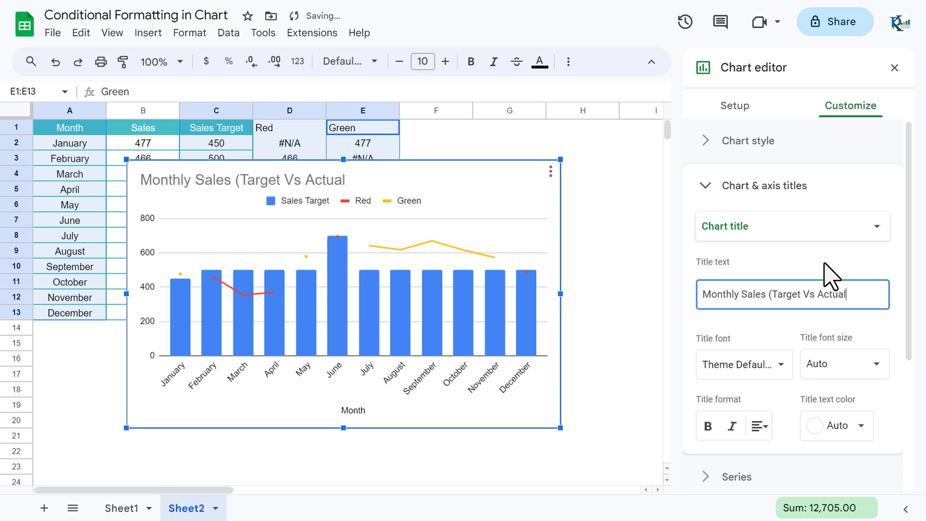
text())
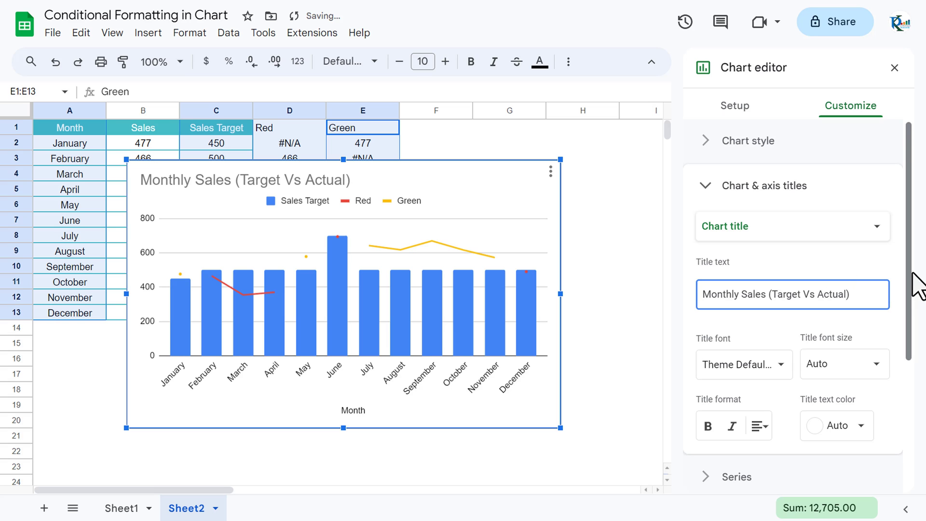
Make the chart title black and bold
scroll(down, 3)
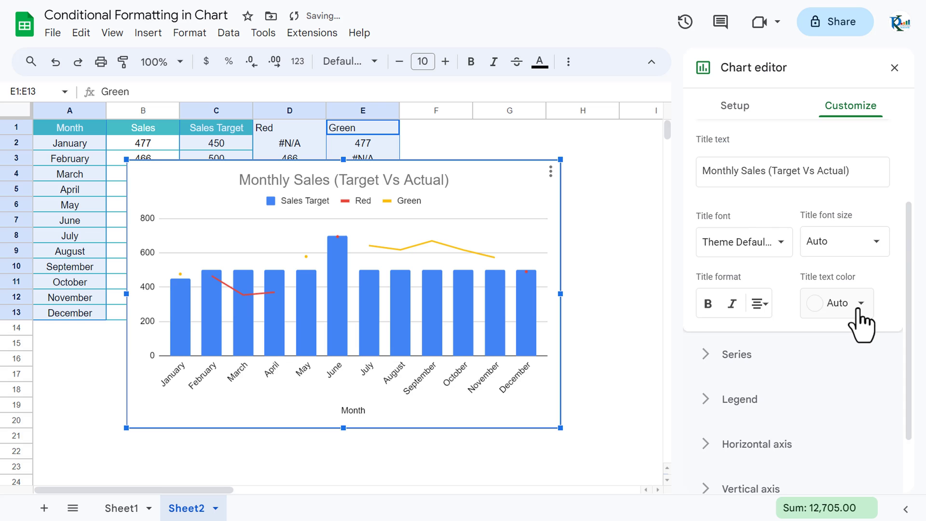
click(836, 303)
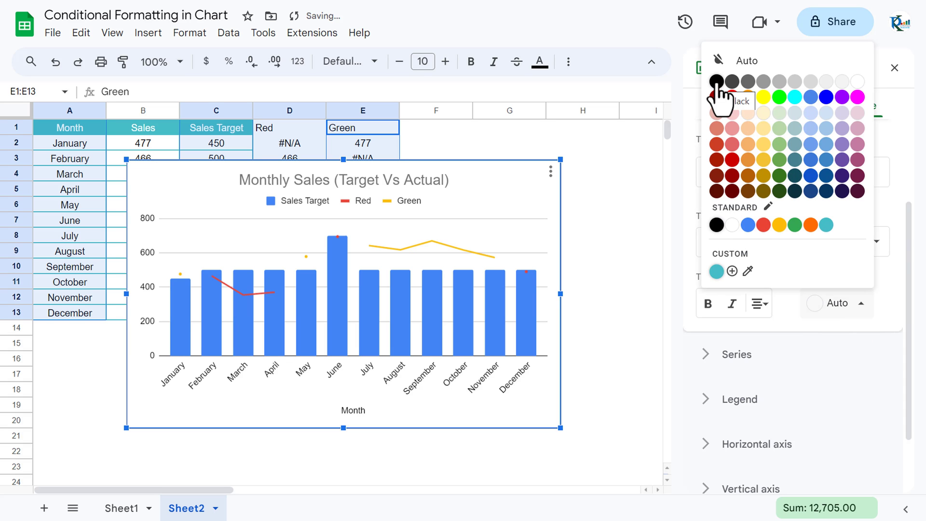
click(717, 81)
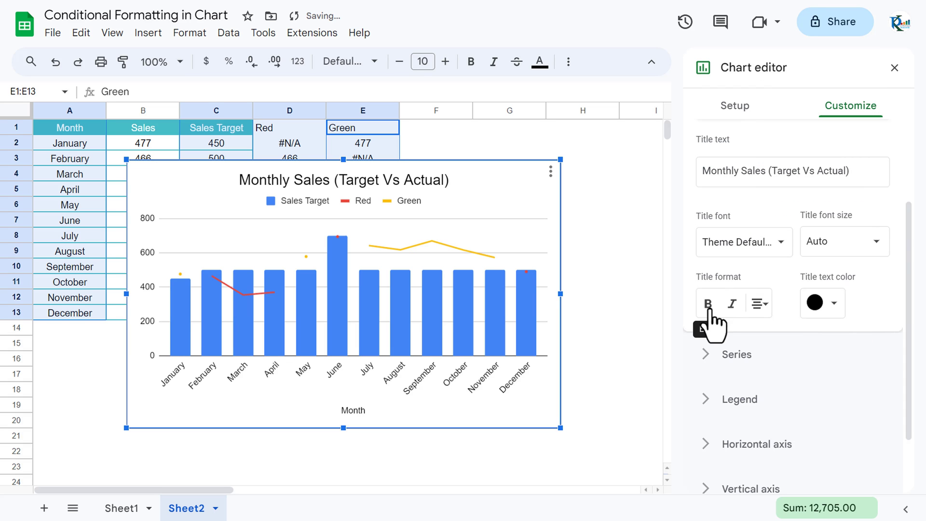
click(707, 303)
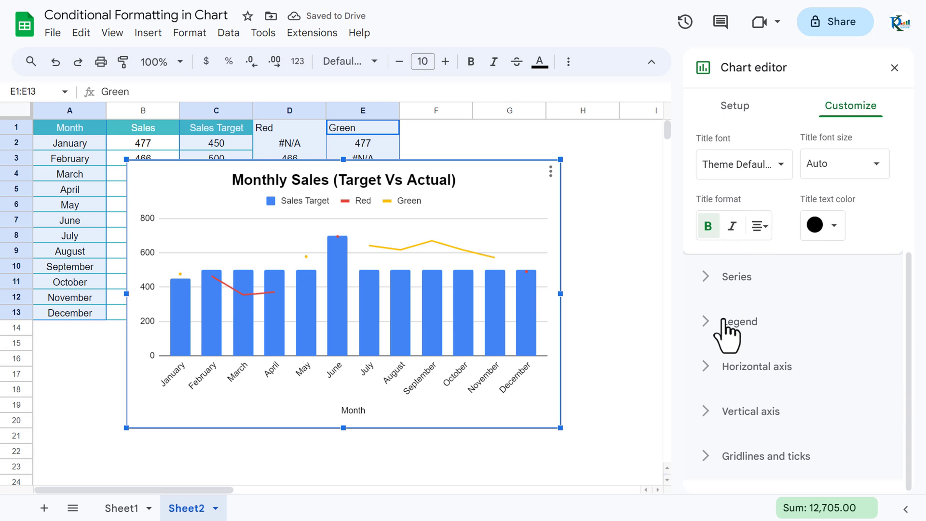
Draw the Sales Target series as an area coloured light yellow 3
click(737, 276)
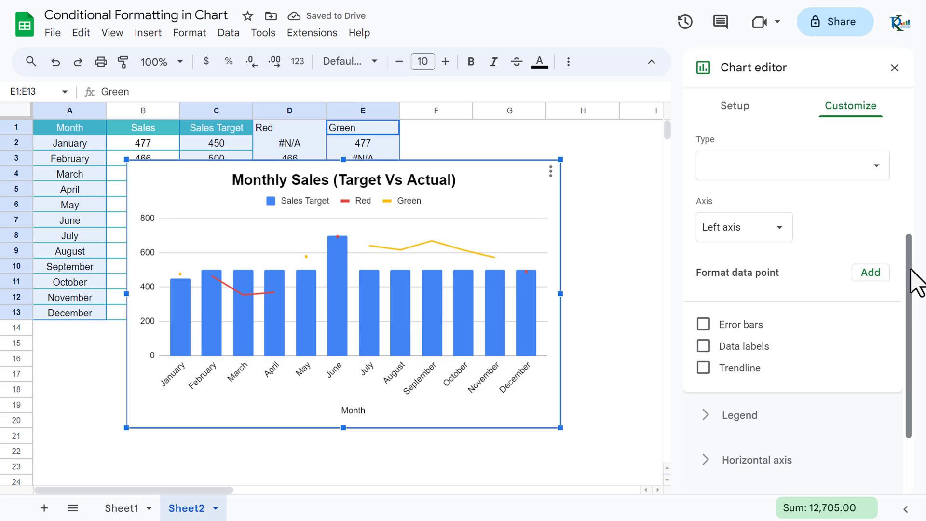
click(791, 165)
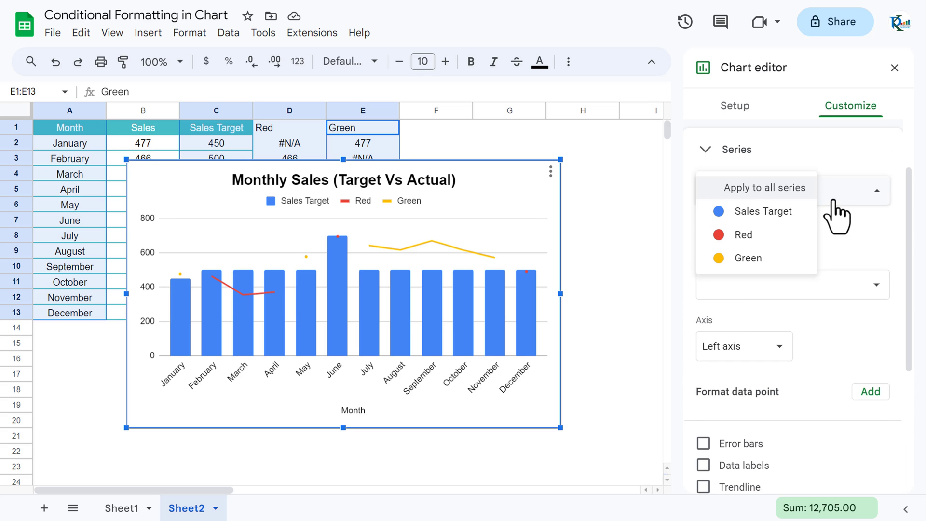
click(762, 211)
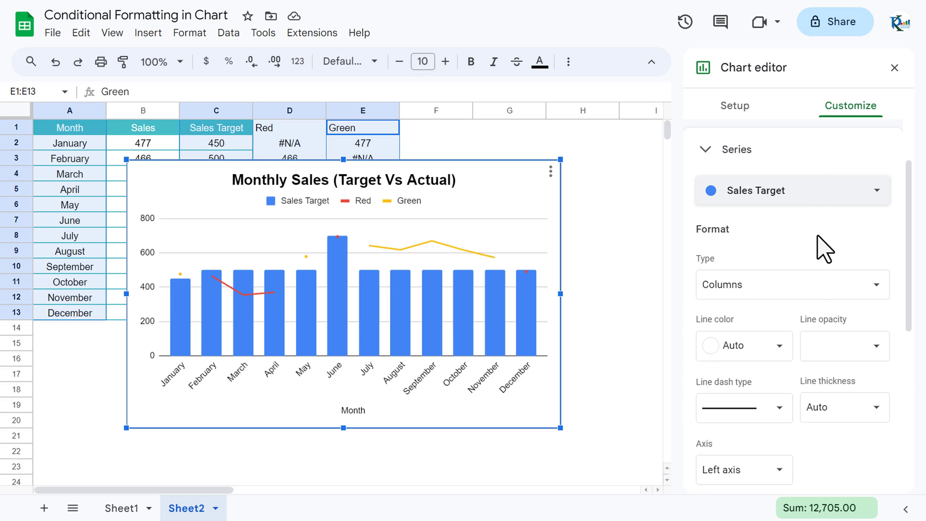
click(791, 284)
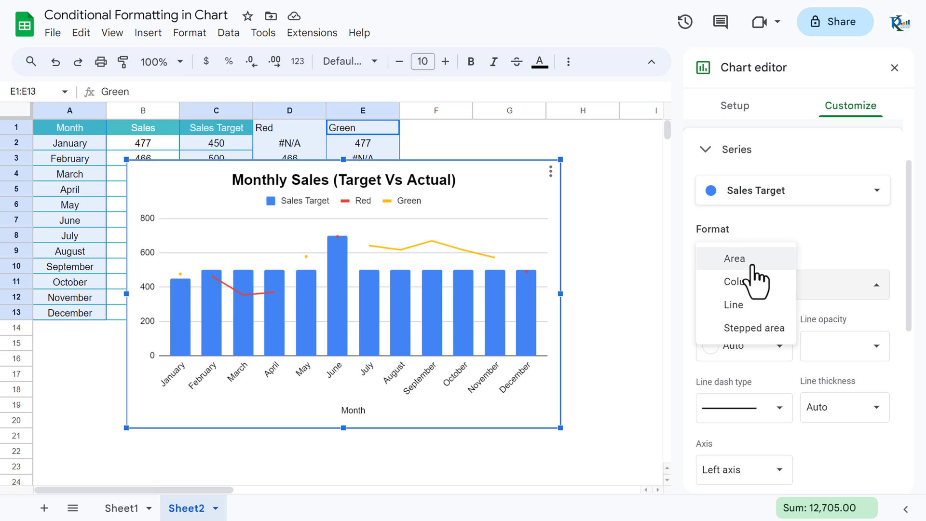
click(735, 259)
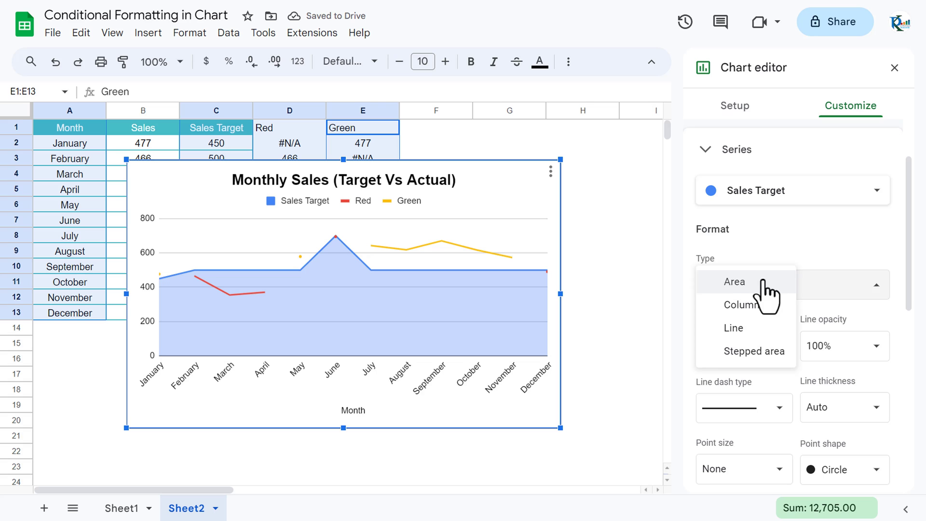
click(735, 282)
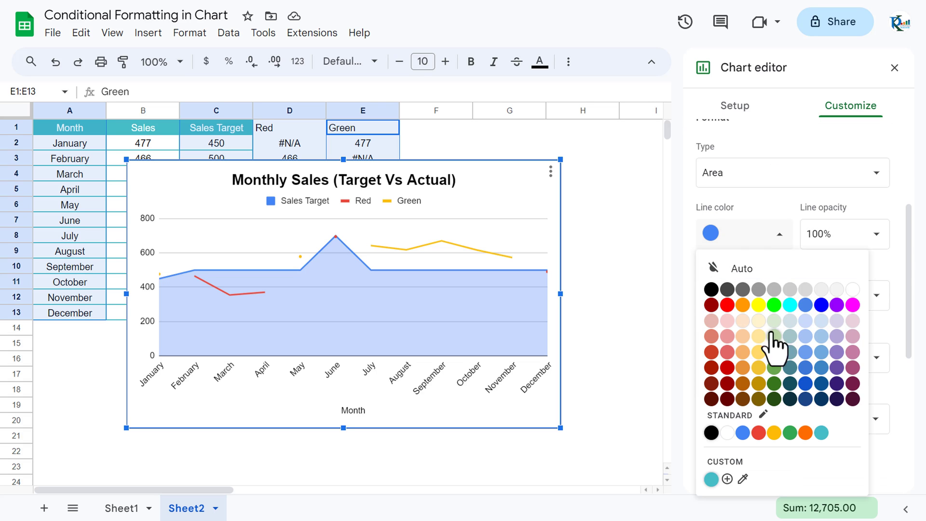
mouse_move(769, 337)
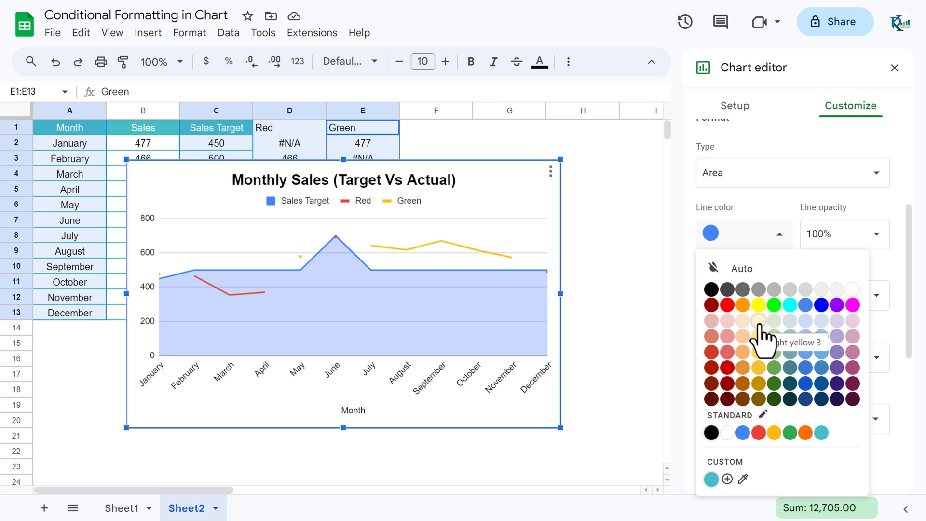
click(759, 320)
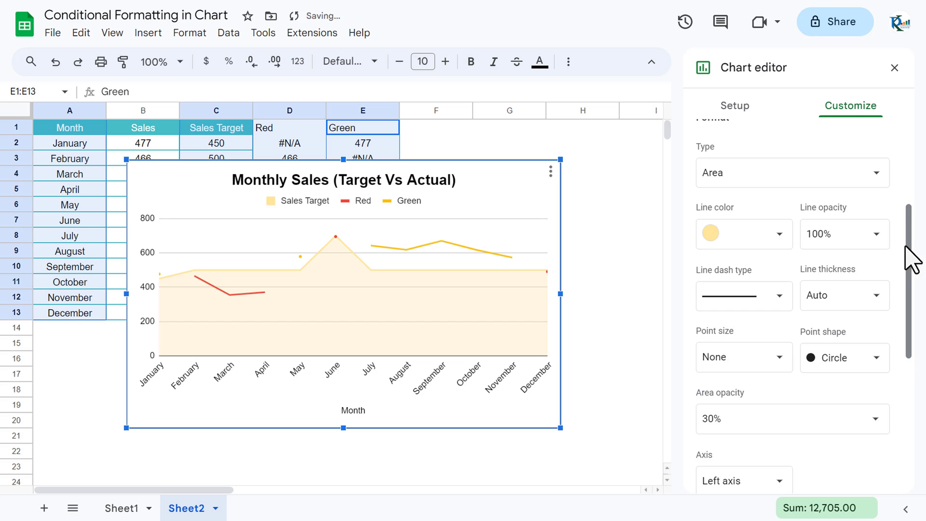
click(875, 184)
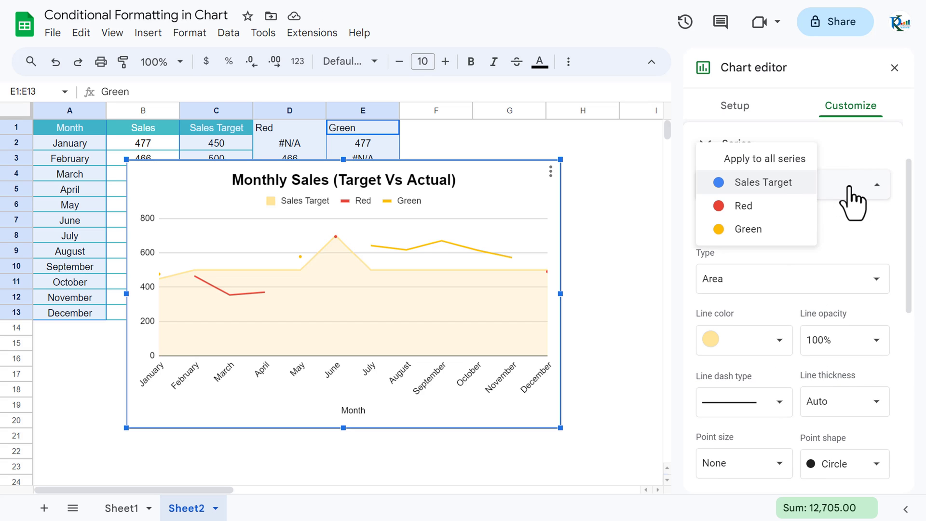
Show the Red series as bright red columns with value data labels
click(743, 207)
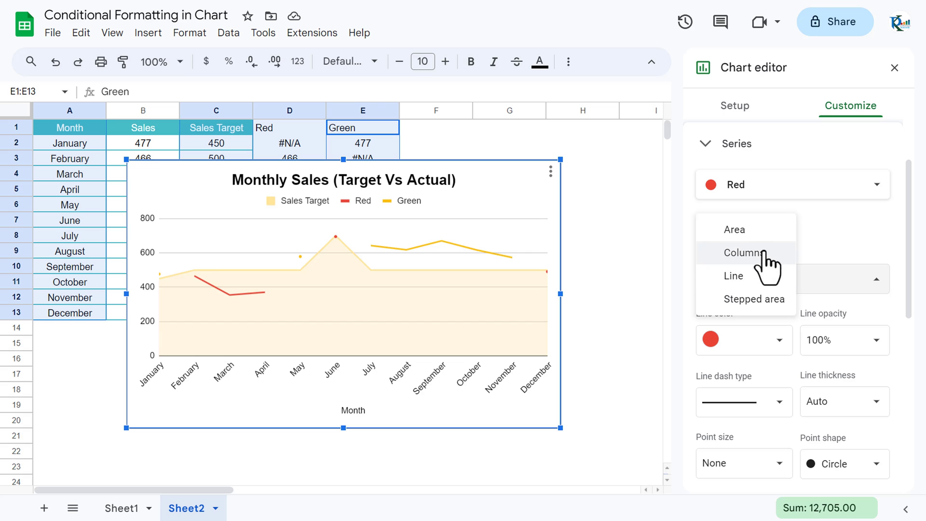
click(743, 252)
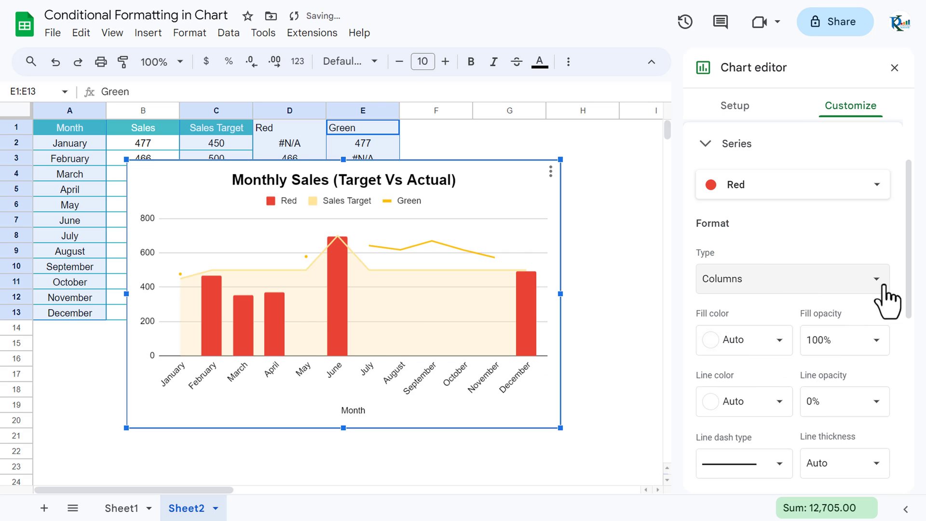
scroll(down, 3)
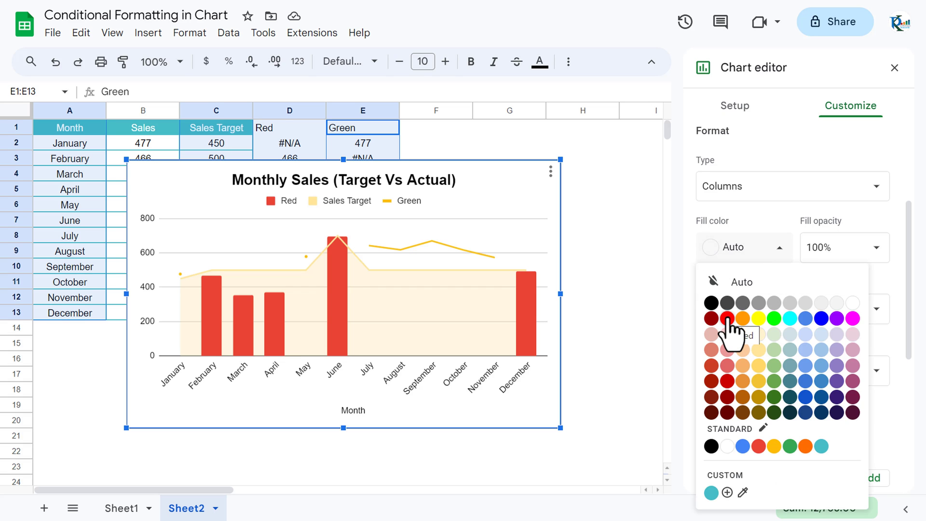
click(712, 318)
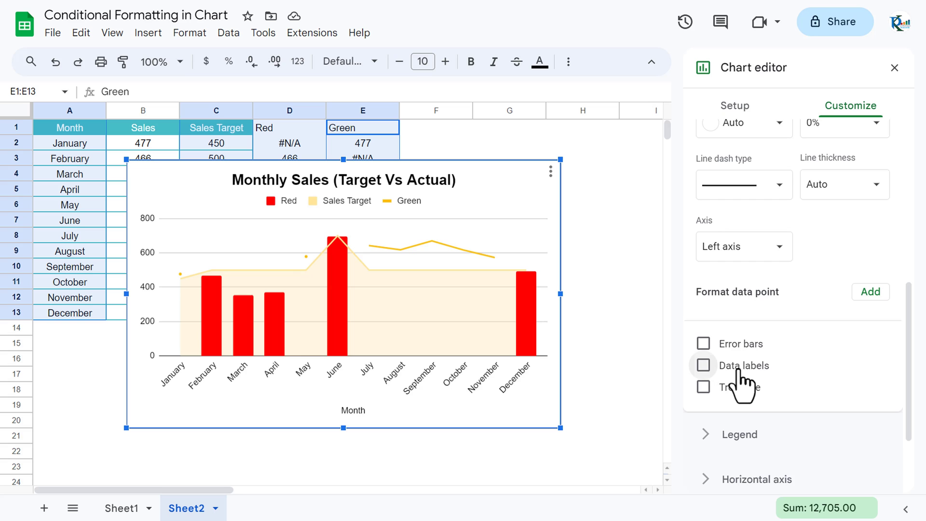
click(703, 365)
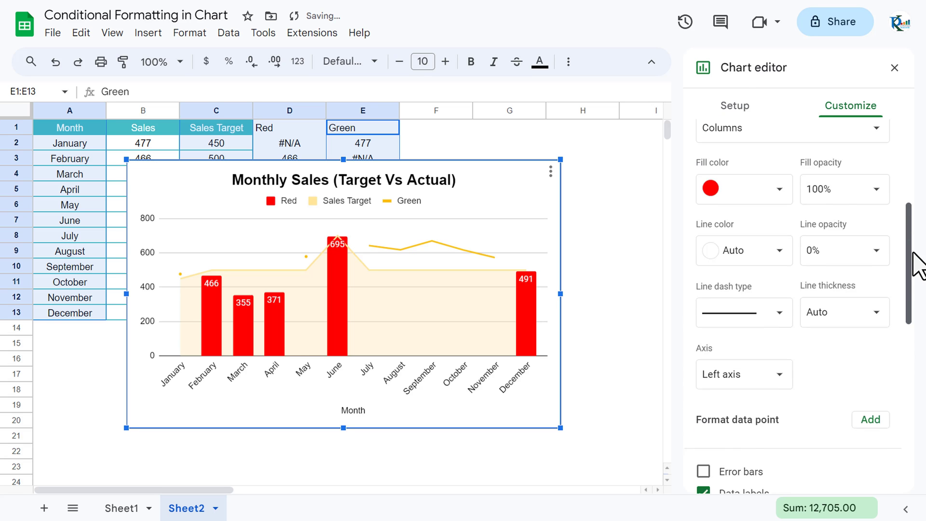
Show the Green series as green columns with value data labels
click(788, 128)
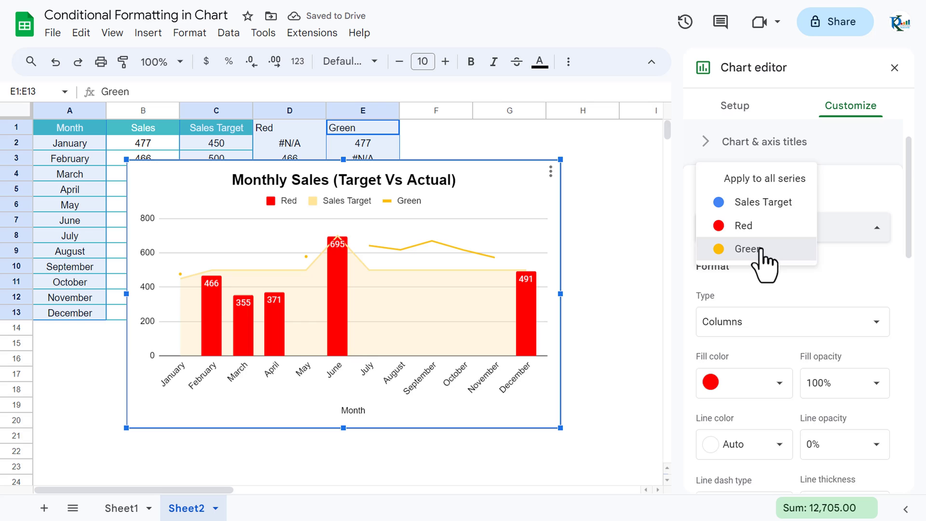
click(747, 248)
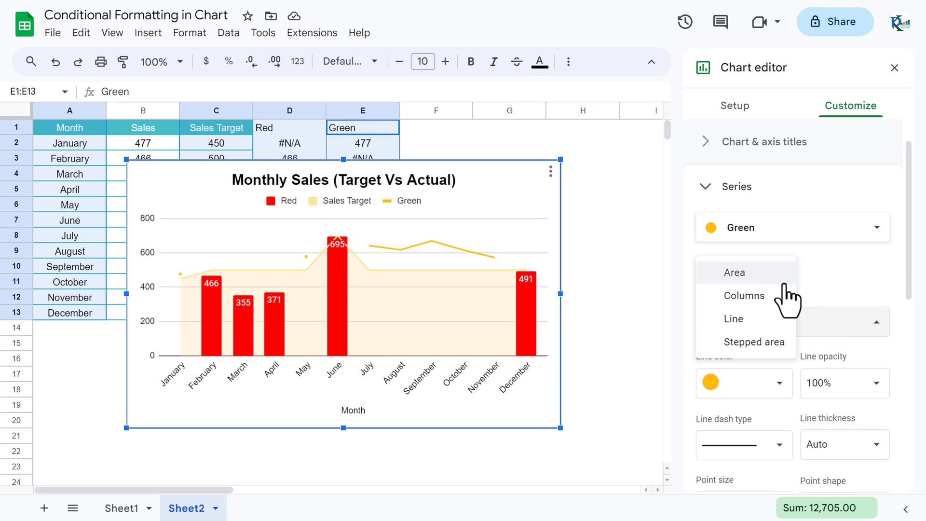
click(744, 295)
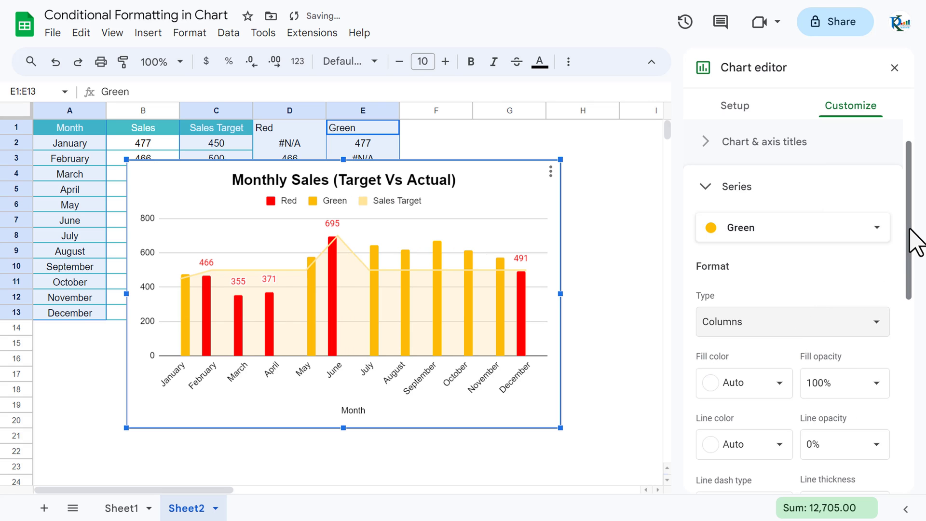
scroll(down, 3)
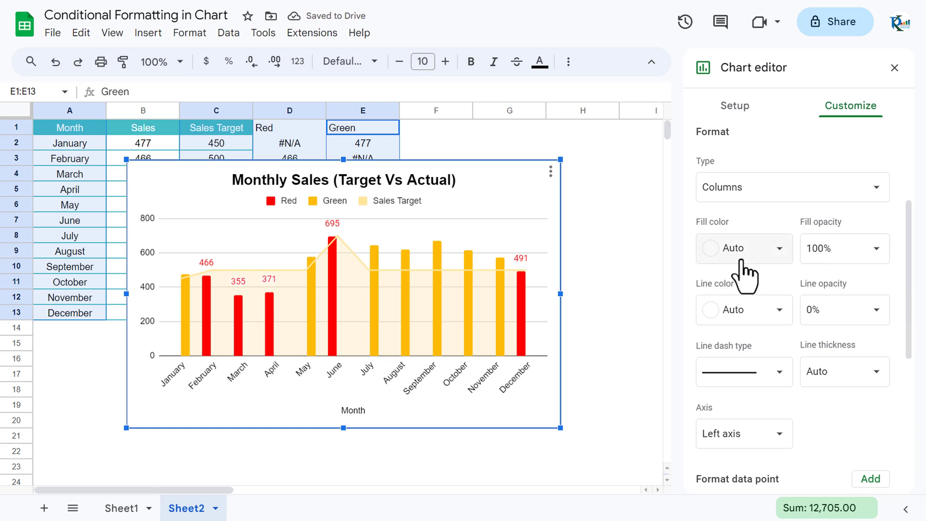
click(743, 248)
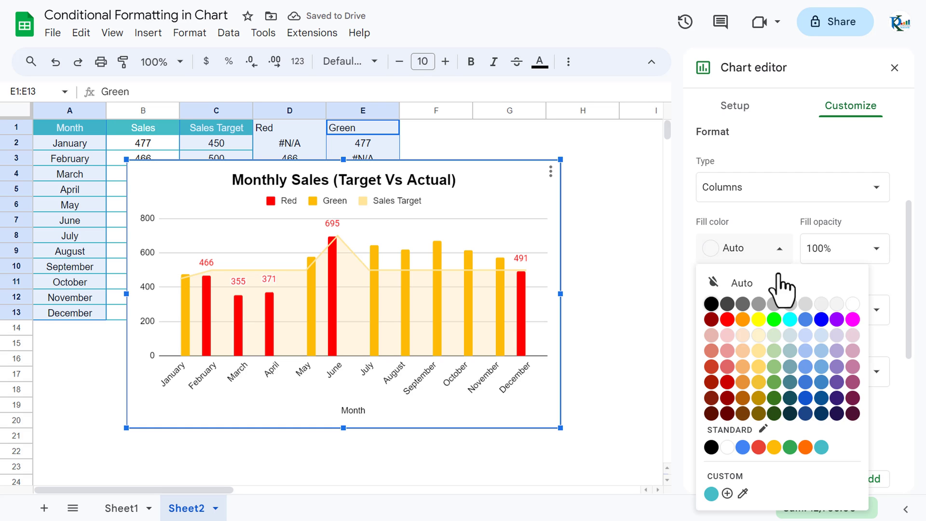
click(775, 319)
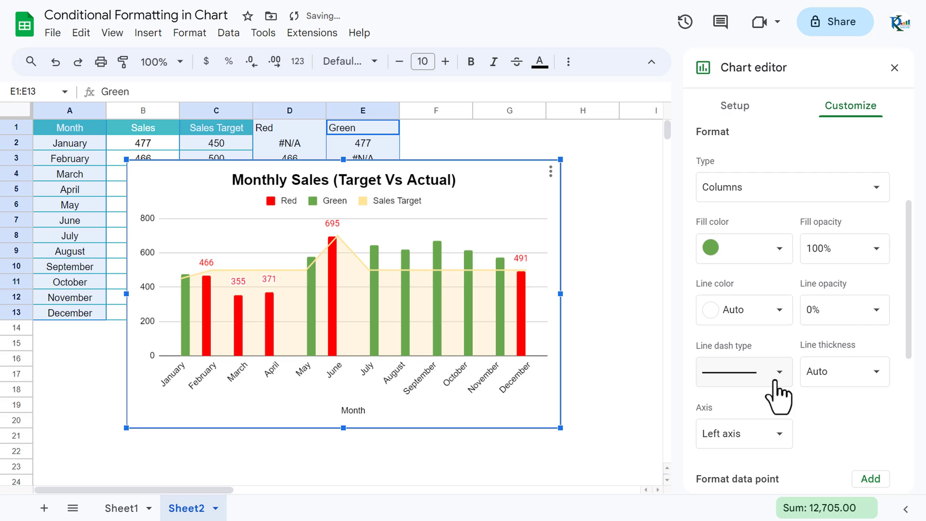
scroll(down, 3)
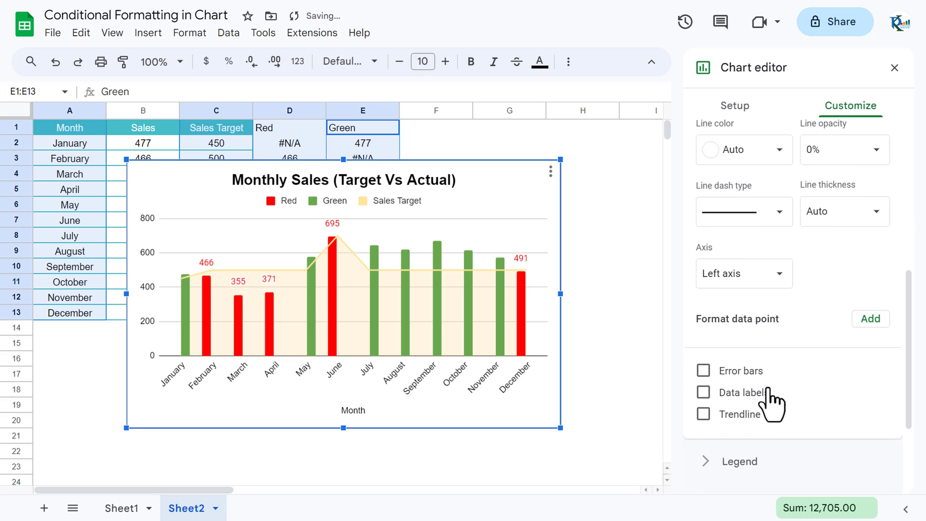
click(704, 392)
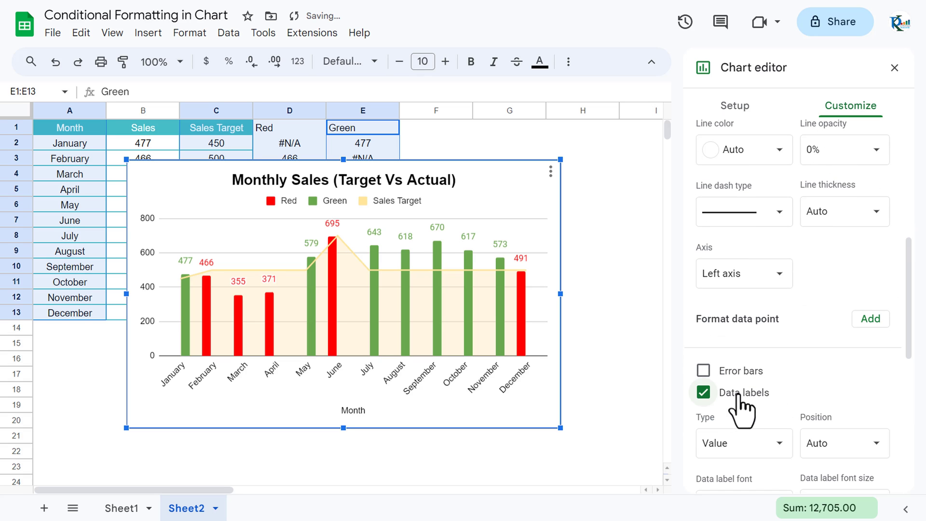
scroll(down, 3)
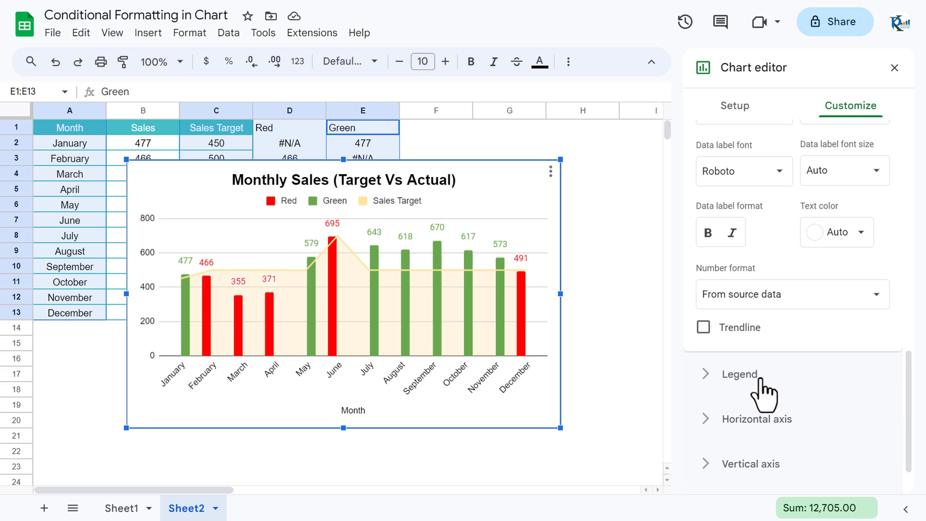
Set the chart's legend position to None
click(738, 374)
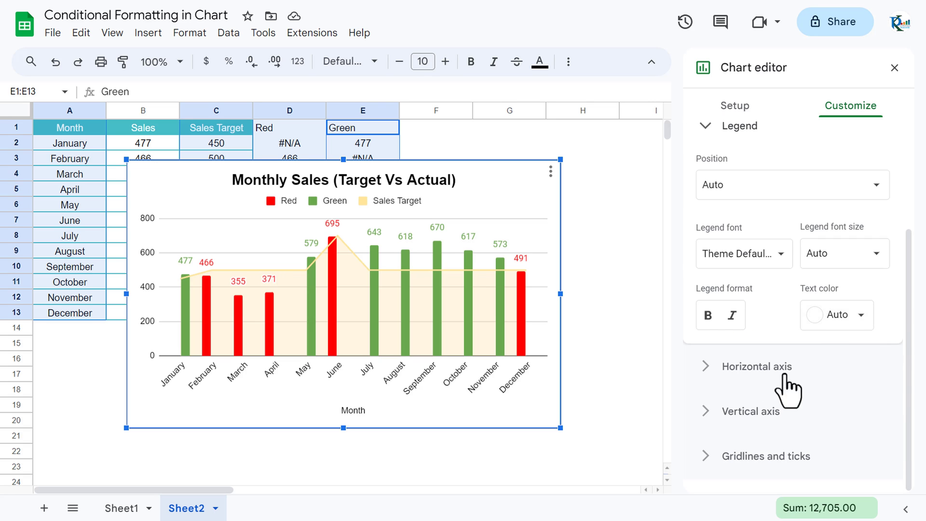
scroll(up, 3)
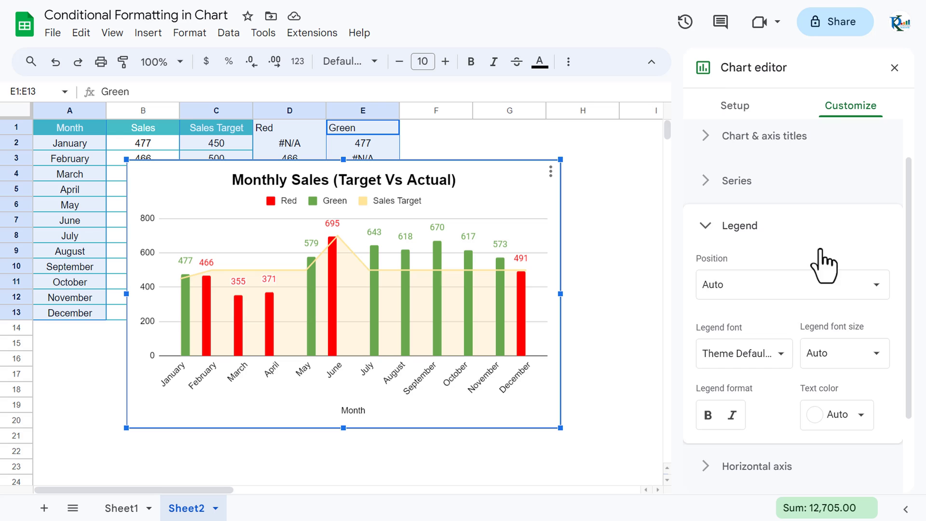
click(791, 283)
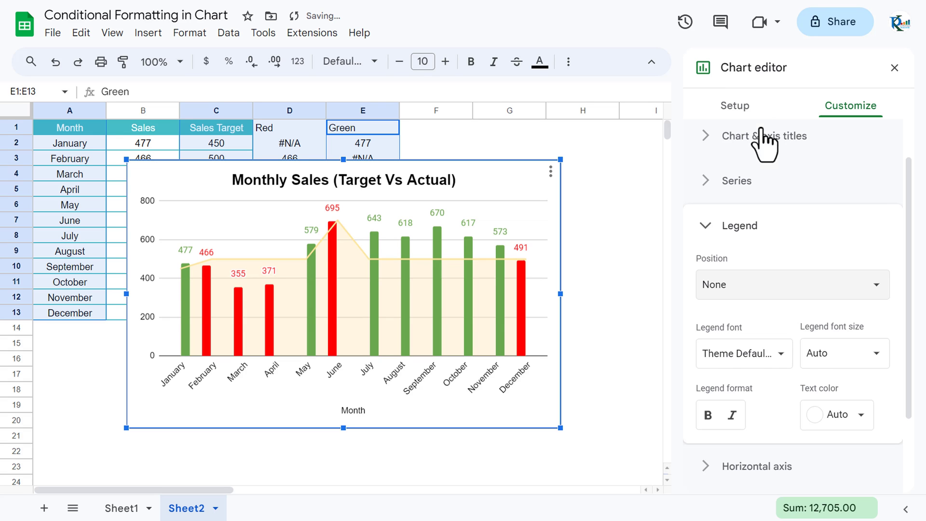
click(737, 225)
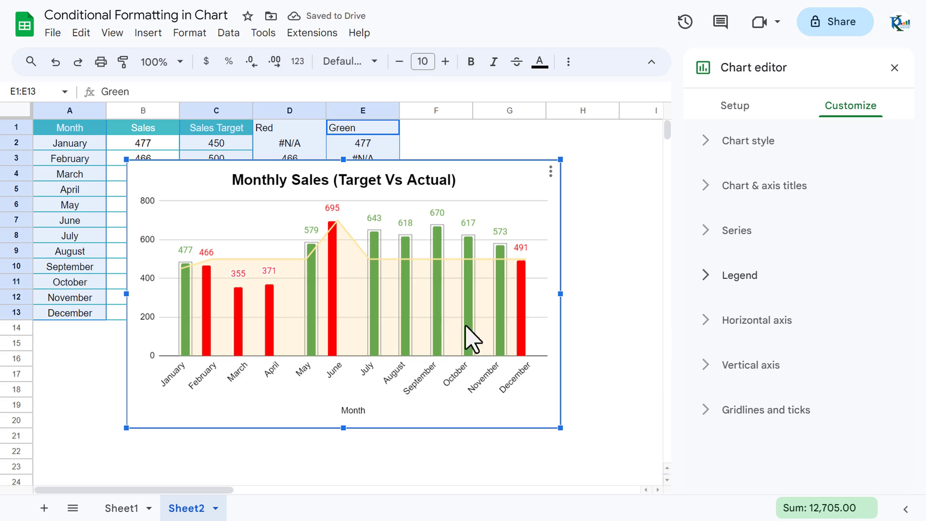
mouse_move(699, 378)
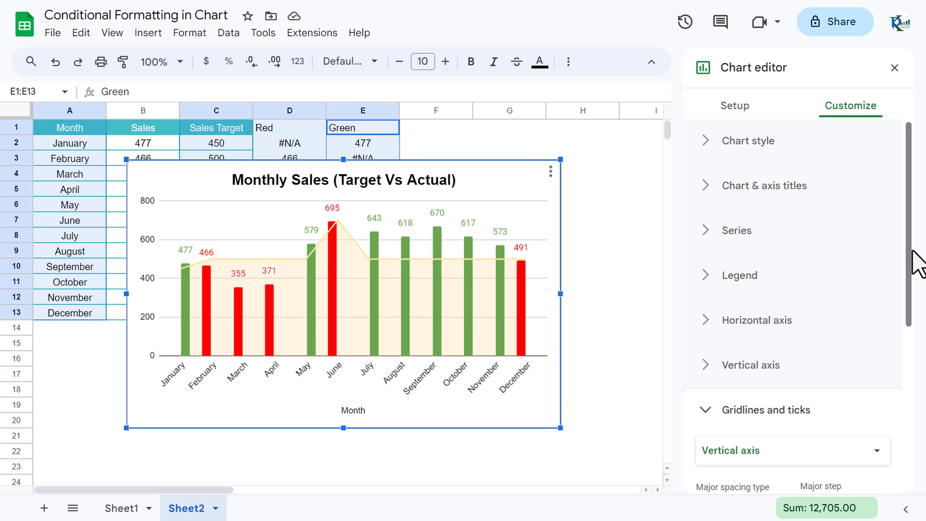
Turn off major gridlines and leave the chart editor closed
scroll(down, 3)
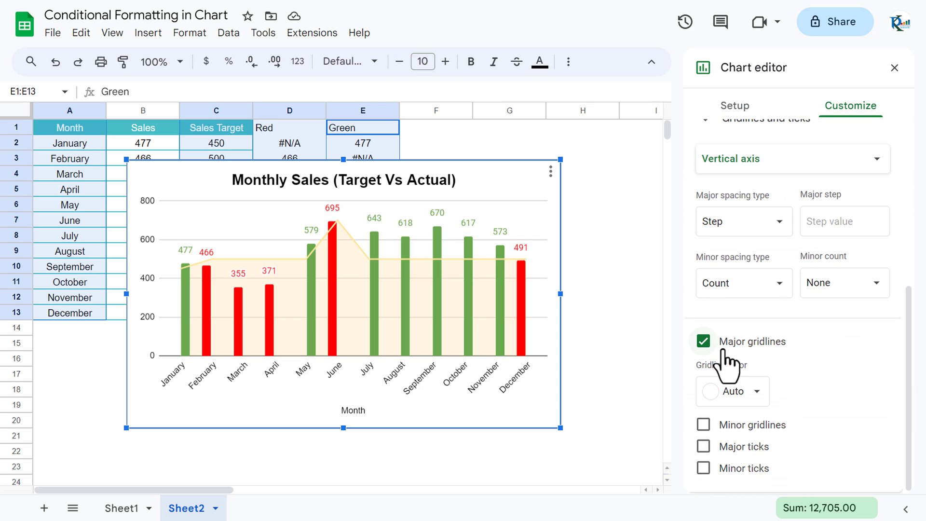
click(703, 340)
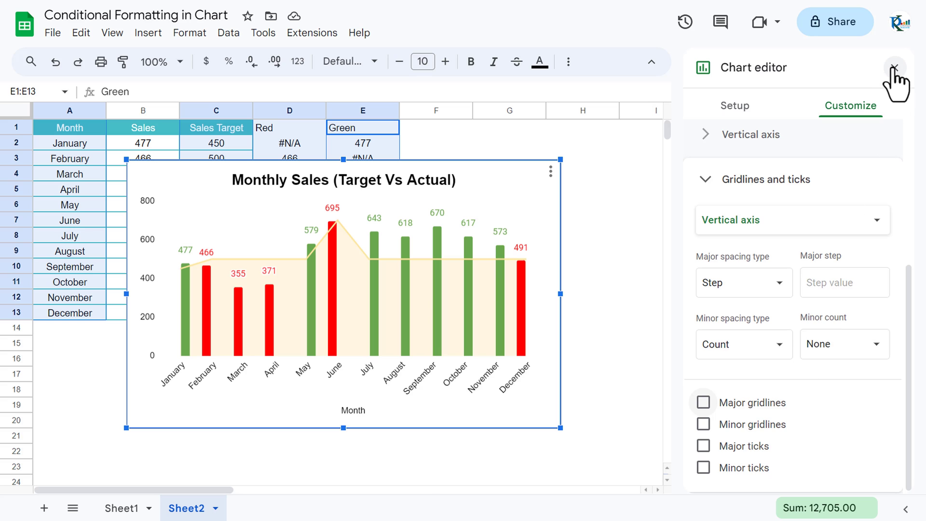
click(895, 67)
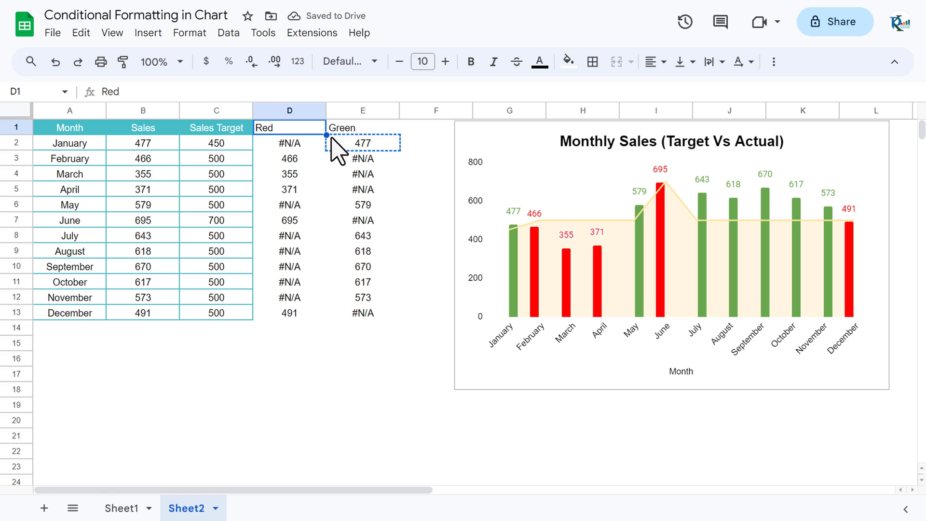
Hide the Red and Green helper columns and move the chart beside the table
click(363, 313)
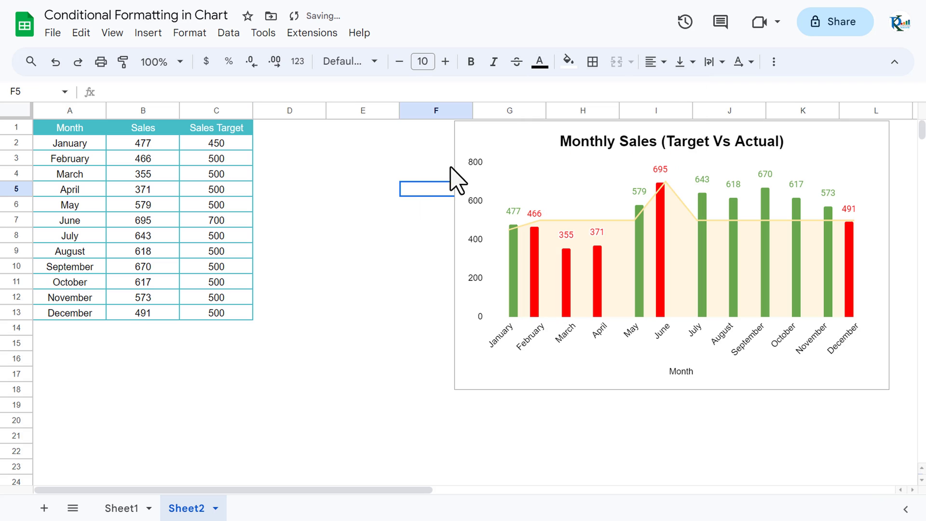
click(602, 295)
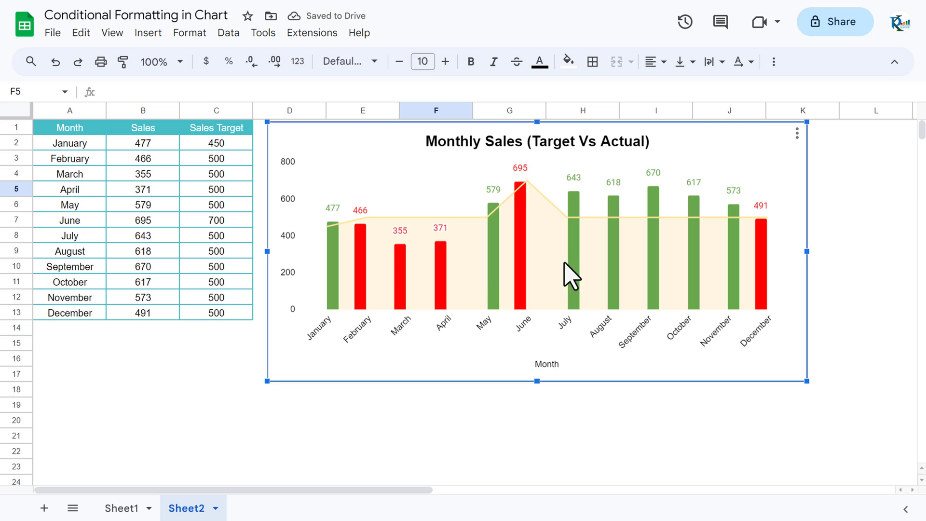
mouse_move(765, 165)
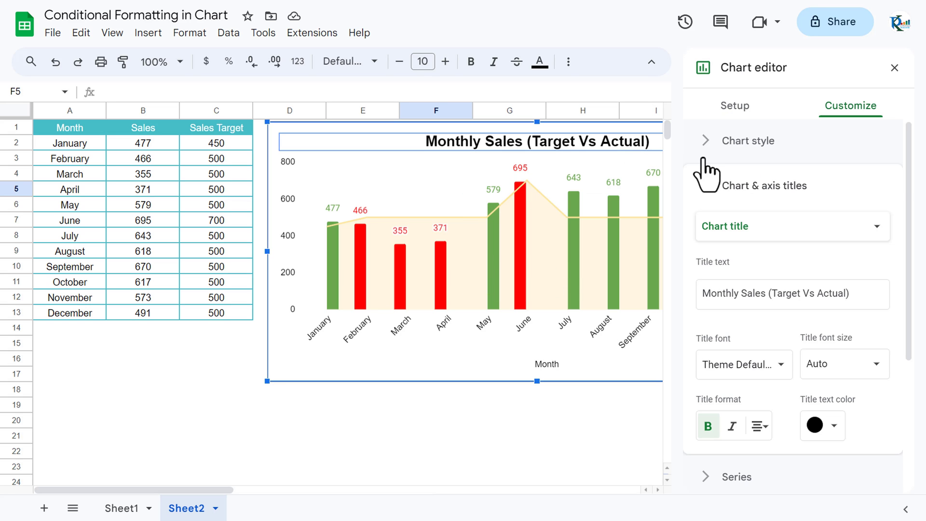
Set the combo chart's stacking to Standard in Setup
click(735, 106)
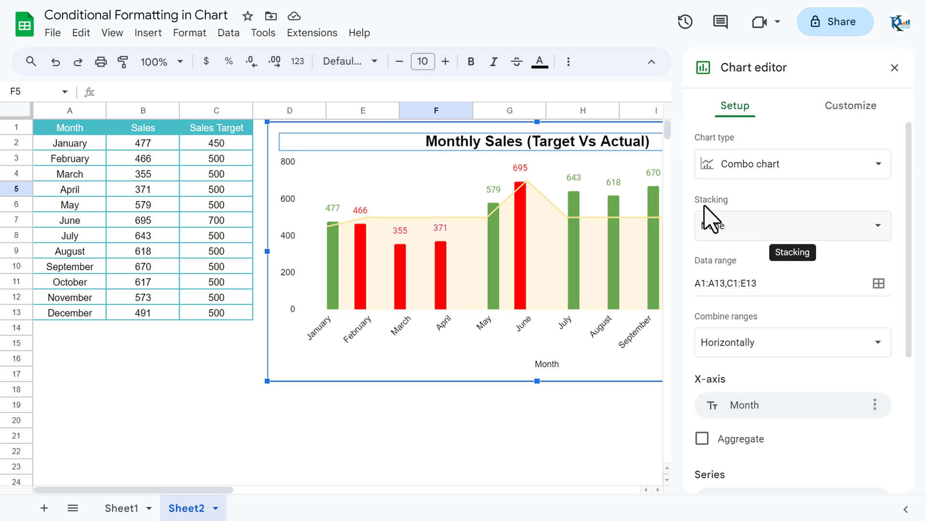
click(792, 225)
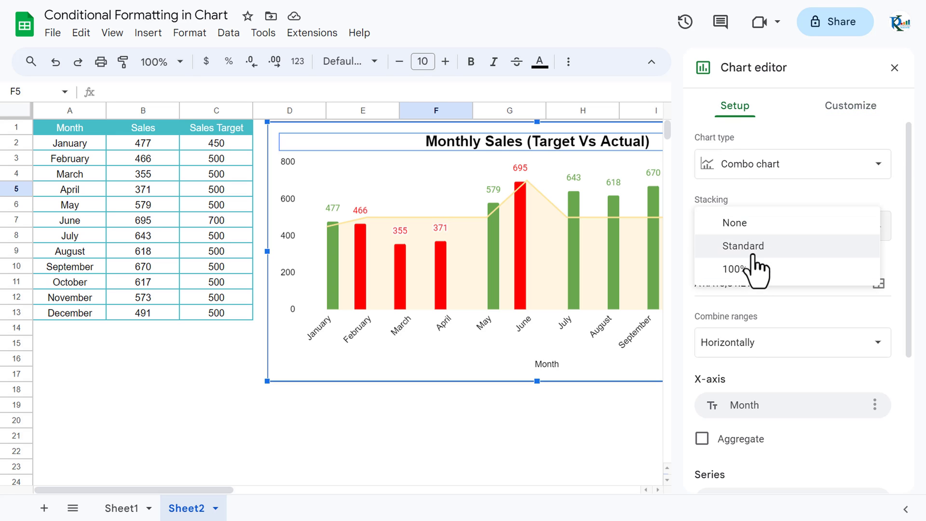
click(743, 246)
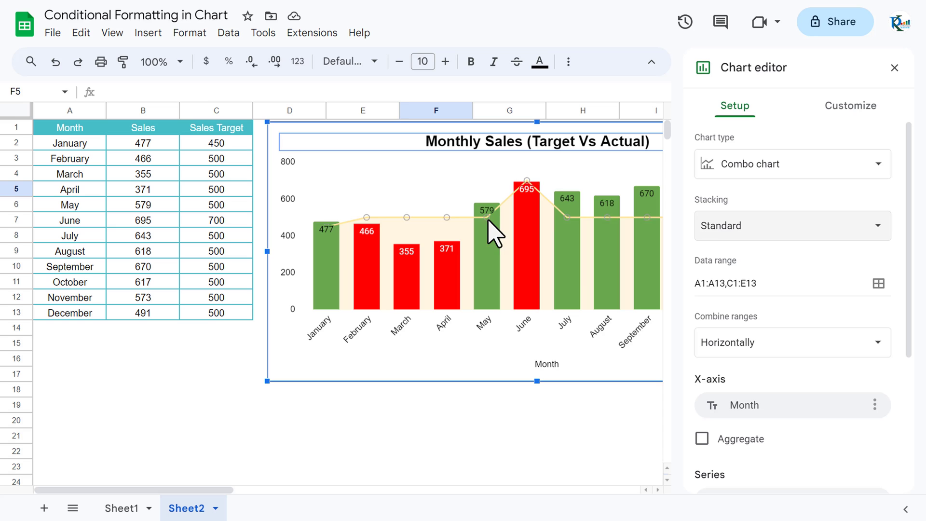
mouse_move(609, 212)
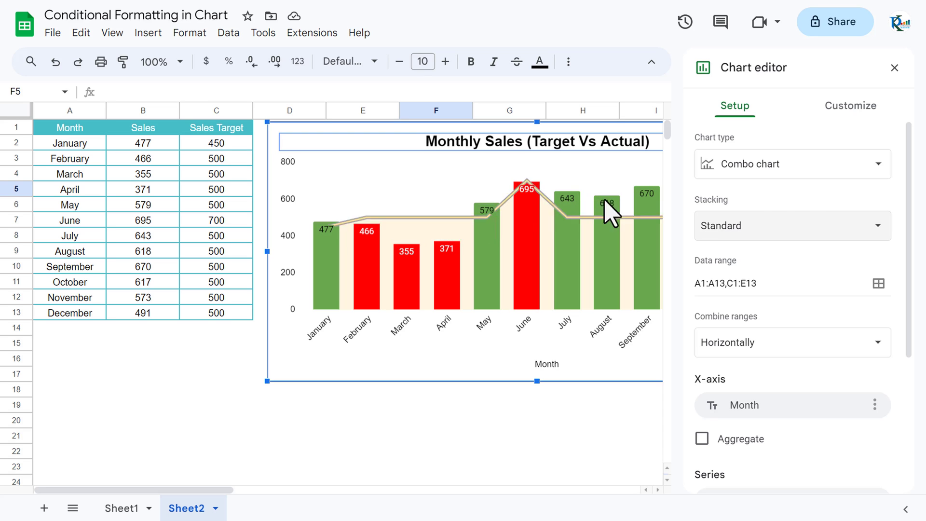
mouse_move(851, 106)
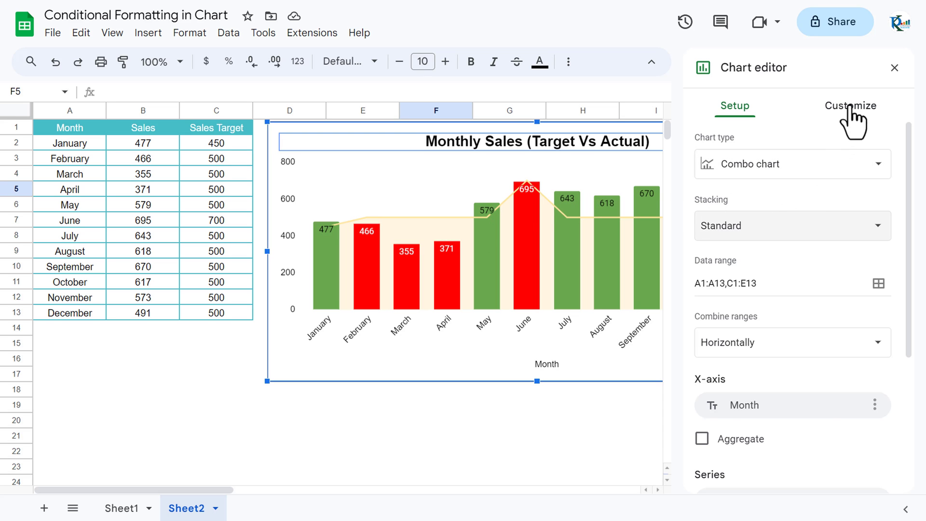
Make the Green series data labels white and leave the editor closed
click(851, 105)
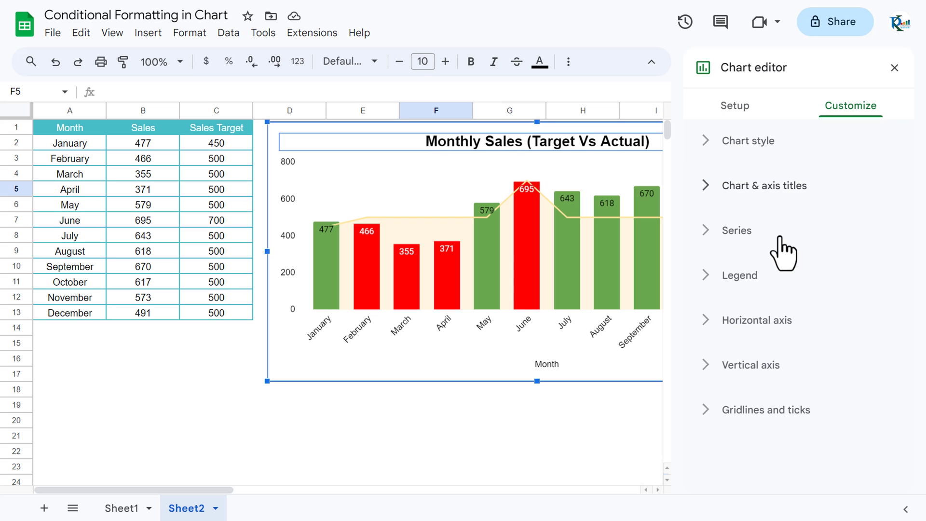
click(736, 231)
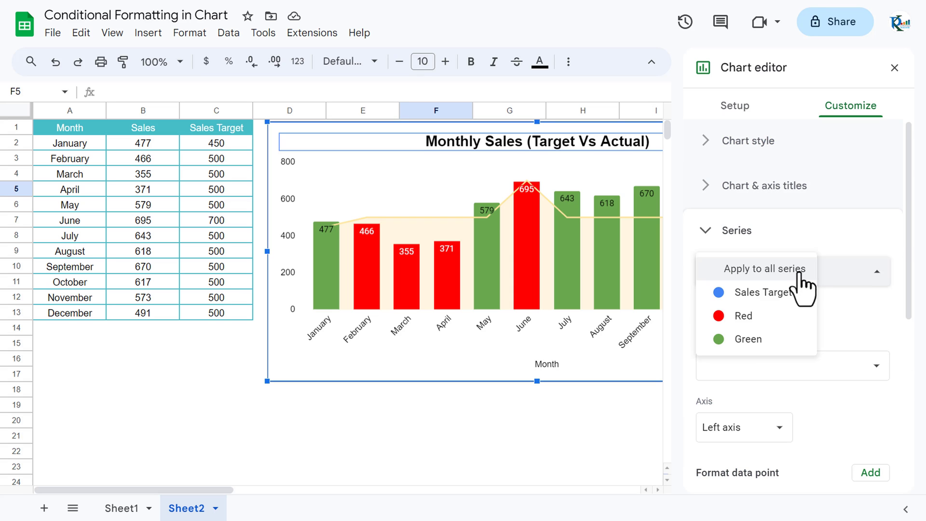
click(748, 338)
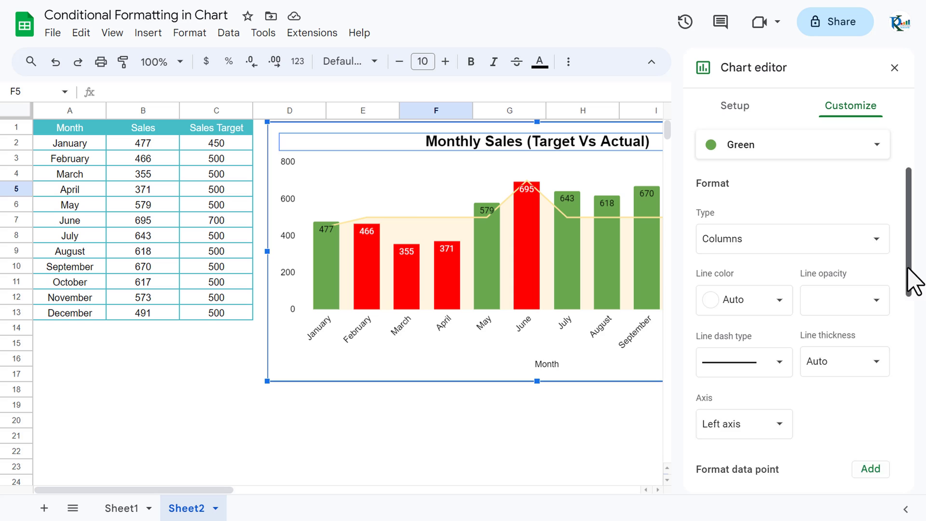
scroll(down, 3)
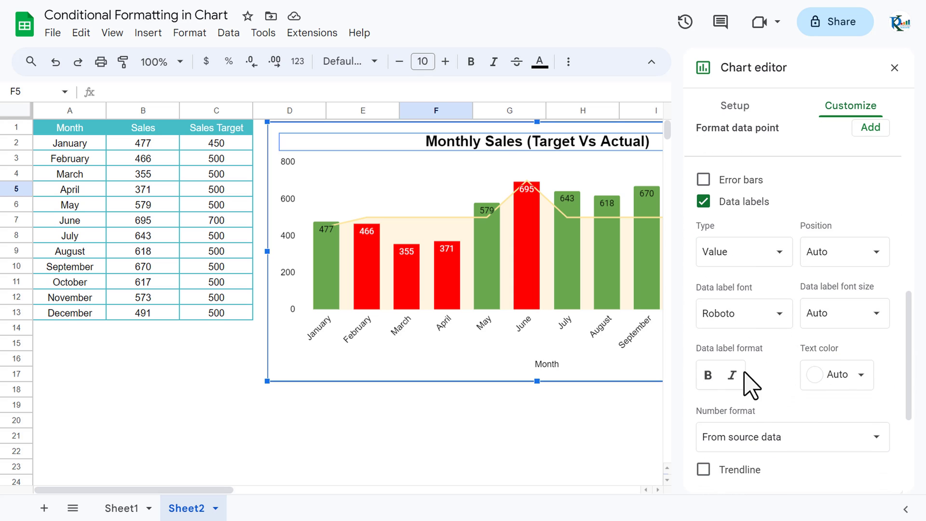
click(835, 374)
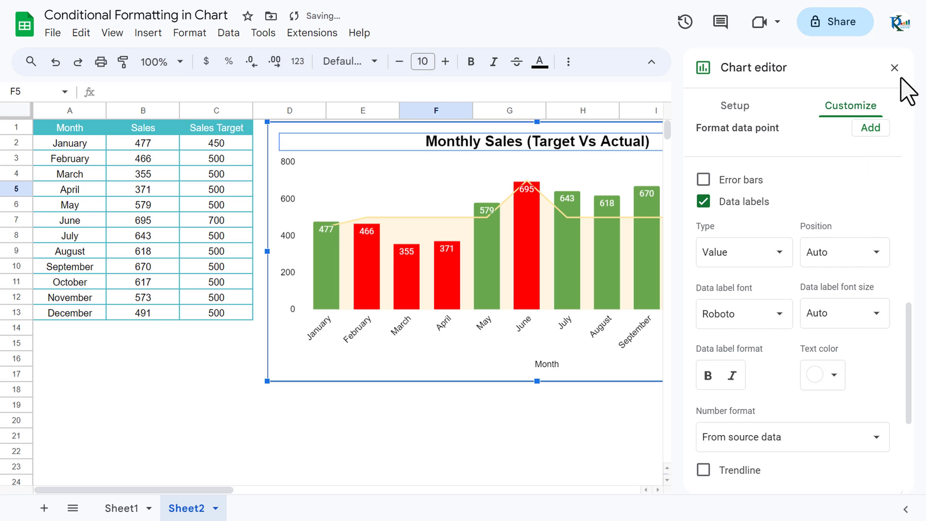
click(894, 68)
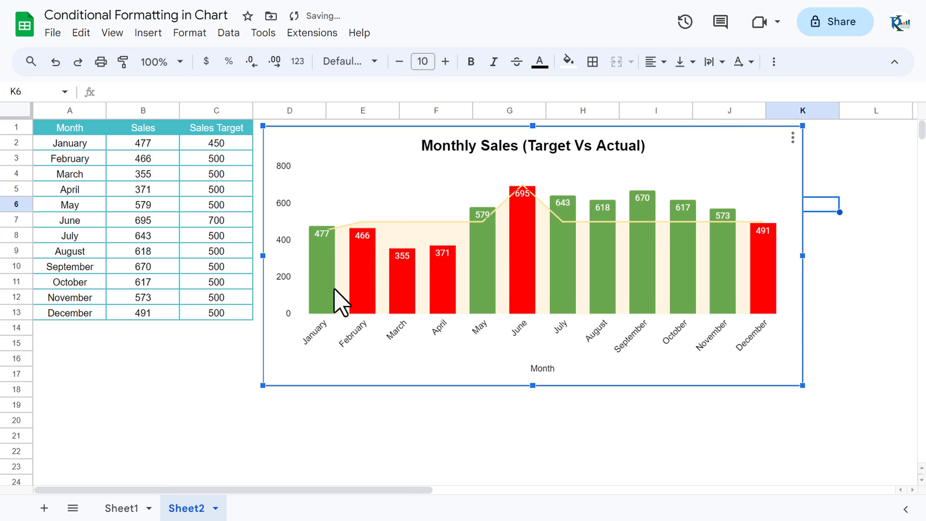
Change April's sales target in C5 to 300 so its column turns green
click(215, 189)
text(300)
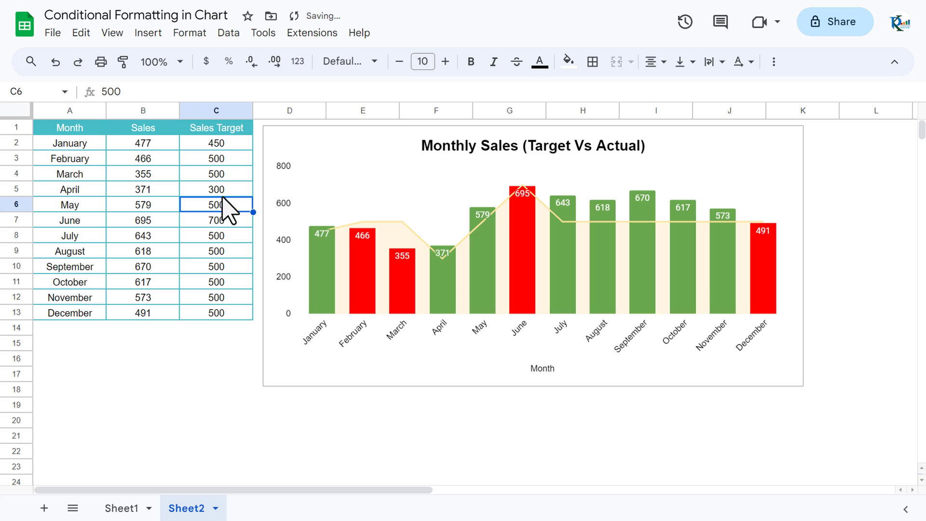
mouse_move(425, 275)
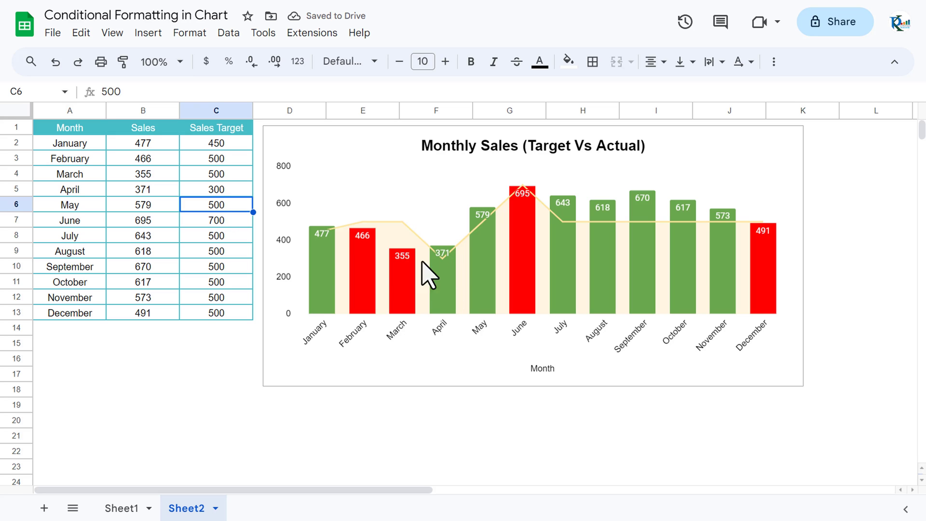
click(216, 329)
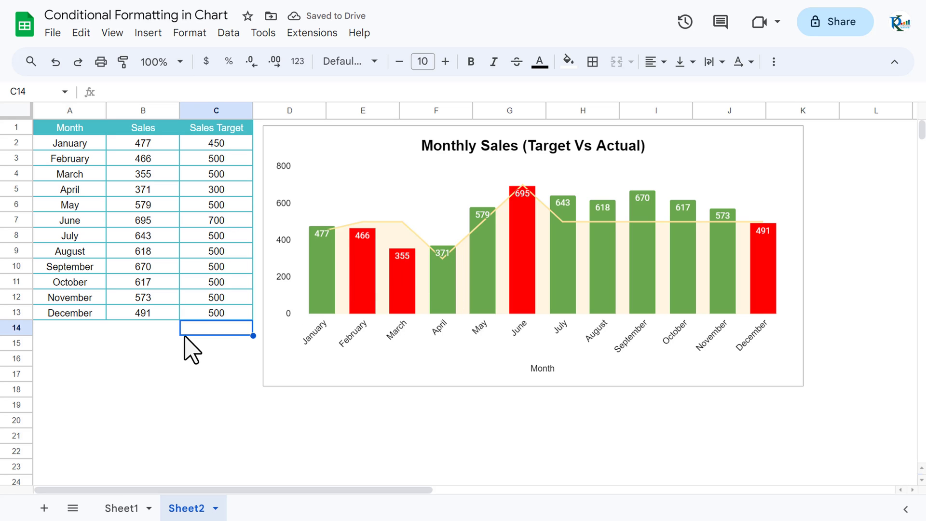